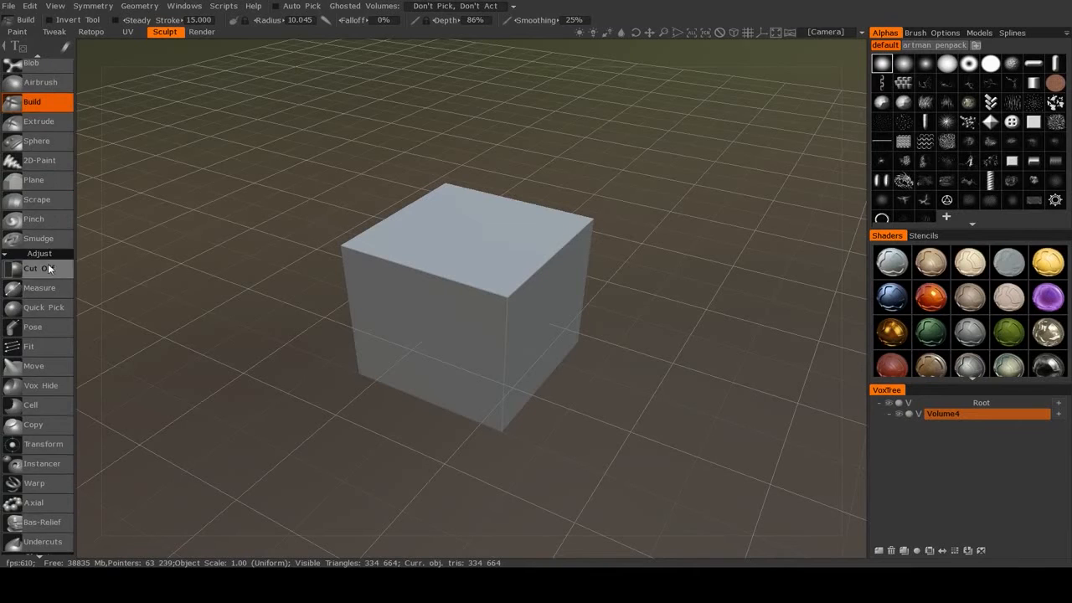
Raise the Build brush radius from 10 to about 13 on the plain voxel cube.
scroll(down, 3)
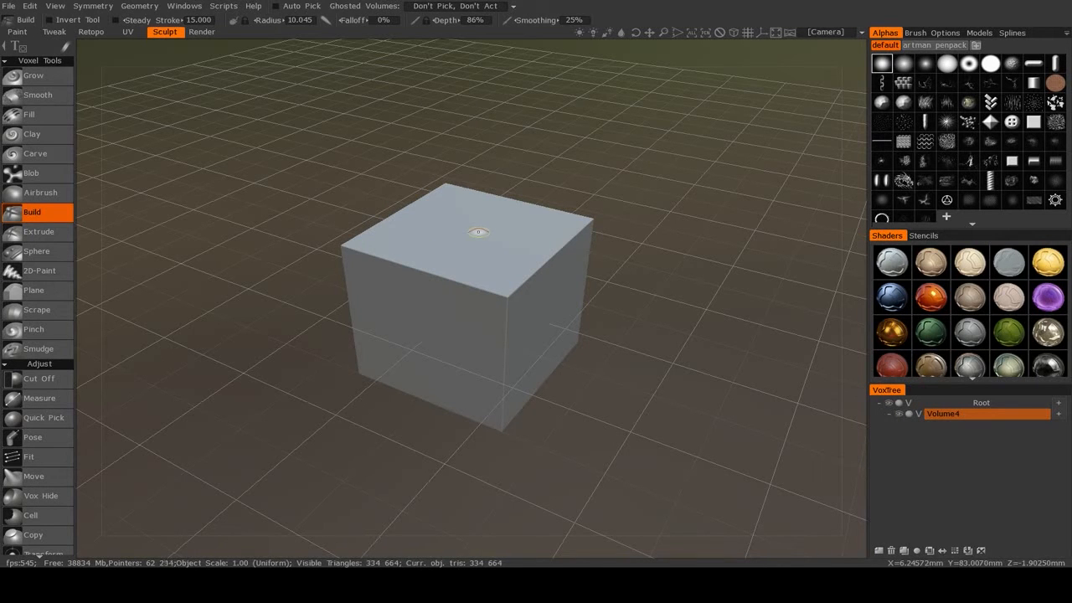
mouse_move(884, 123)
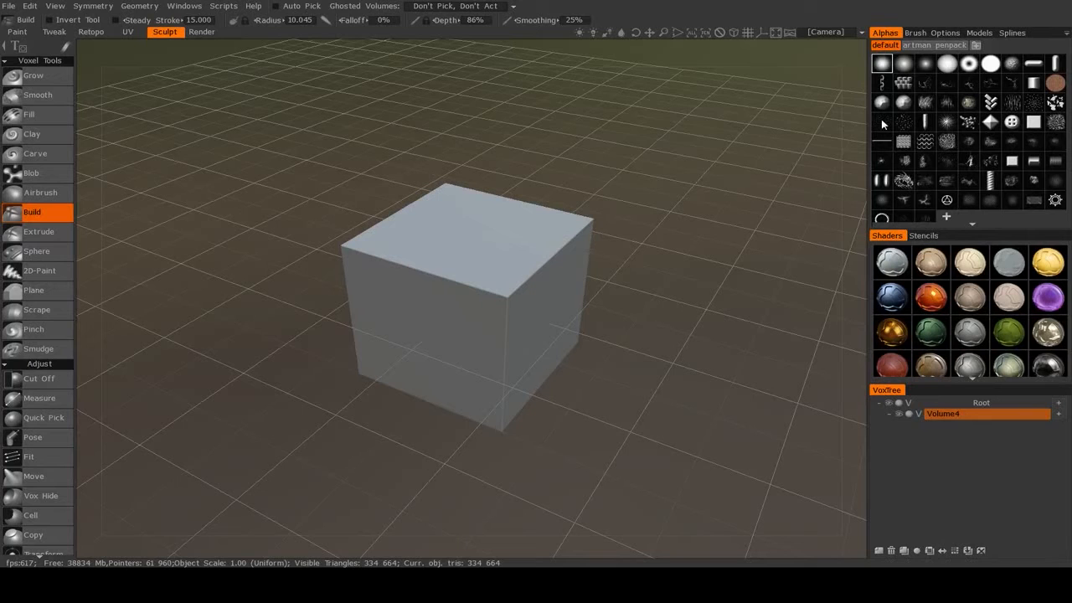
mouse_move(929, 65)
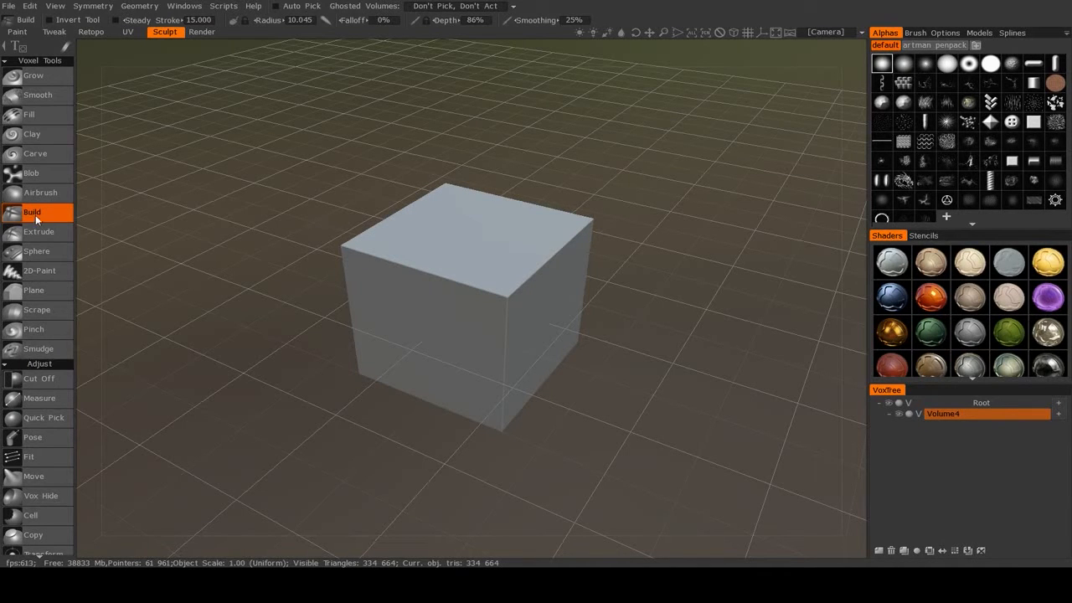
mouse_move(961, 164)
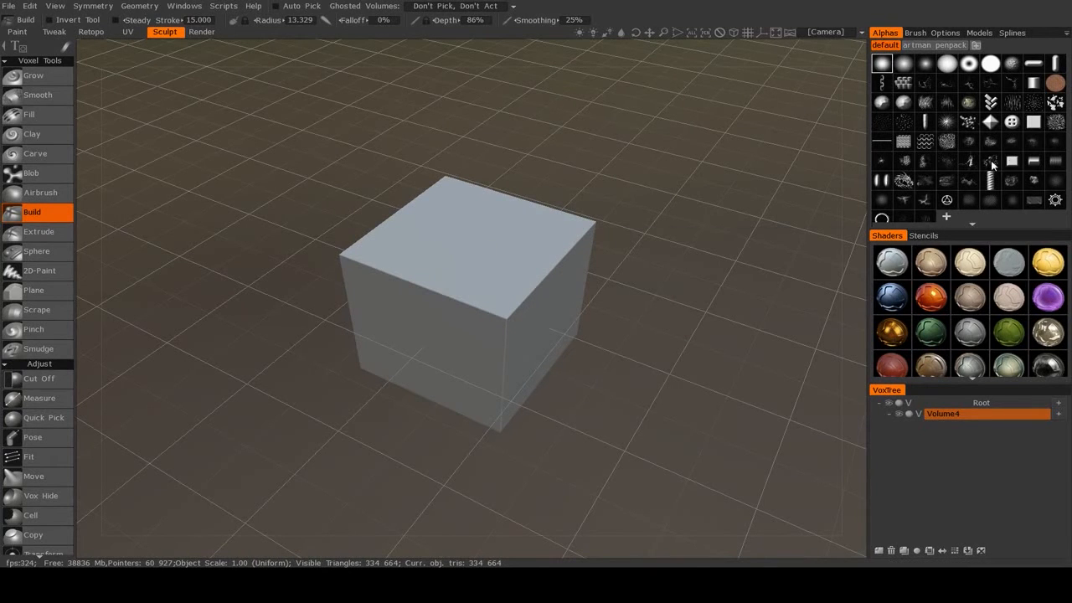
Sculpt a test stroke, a square-alpha arch and two noisy sprayed strokes on the cube's top.
drag(410, 243, 494, 213)
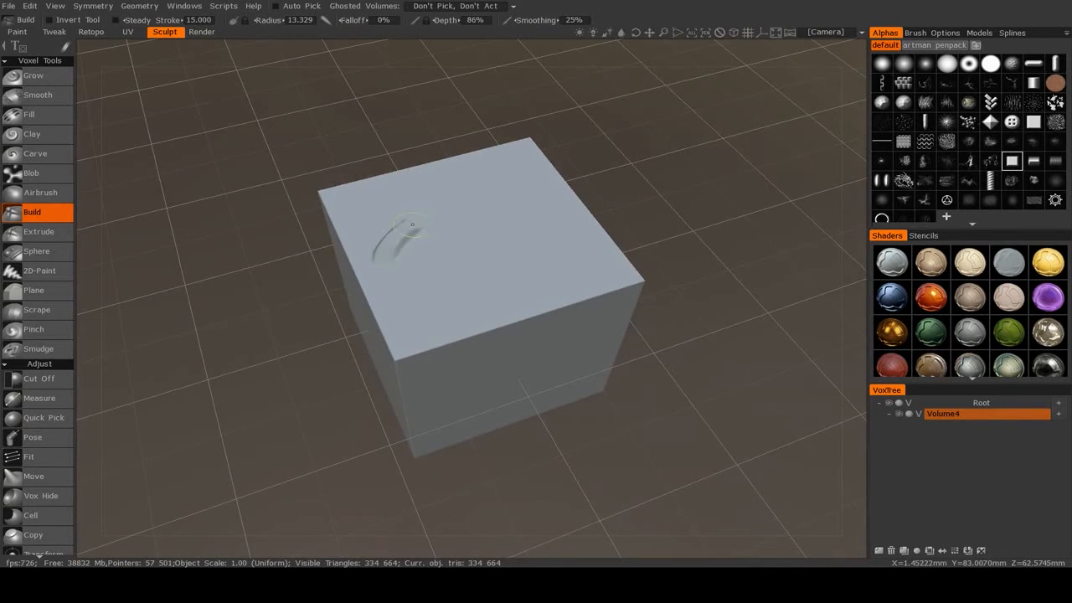
mouse_move(687, 250)
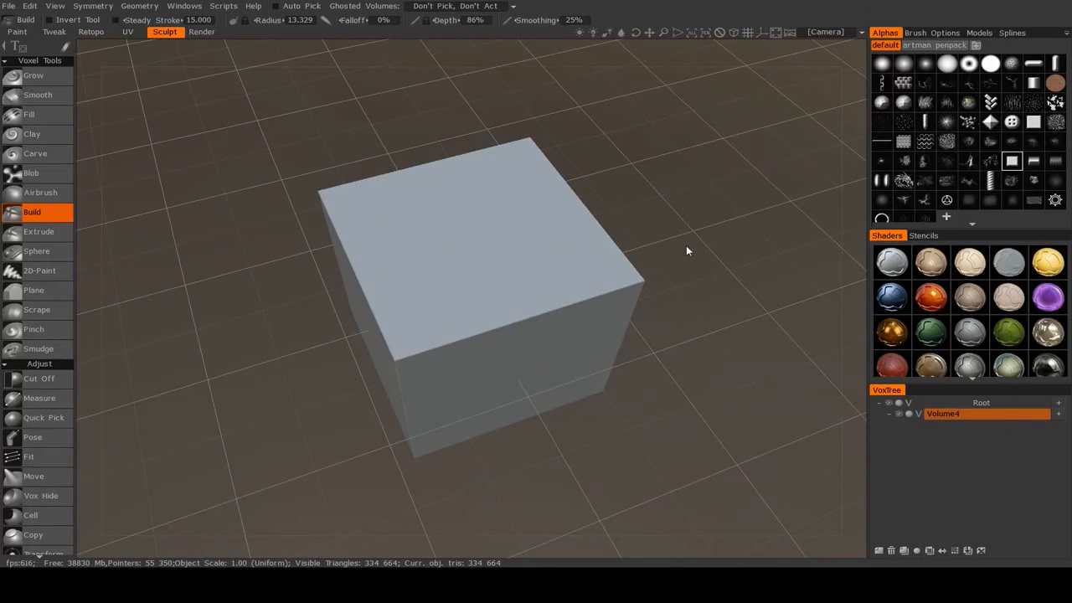
mouse_move(931, 127)
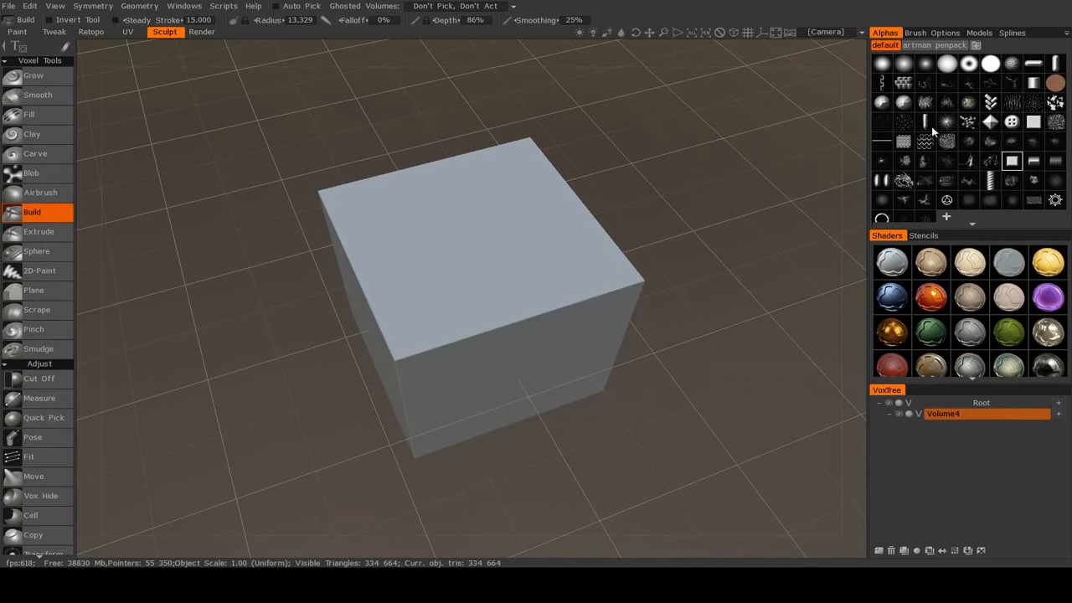
mouse_move(960, 142)
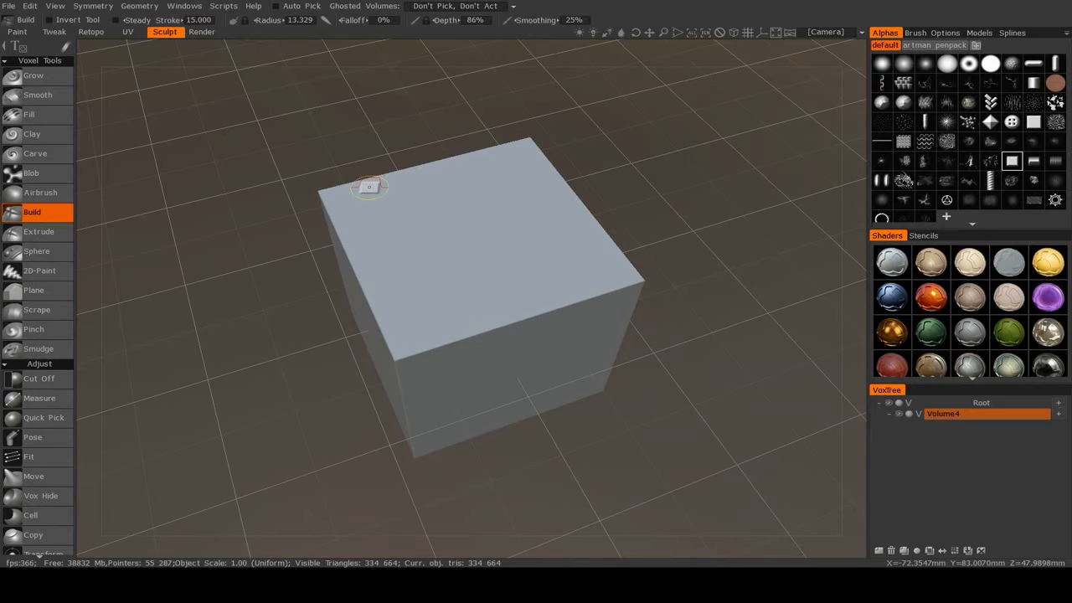
drag(369, 186, 461, 235)
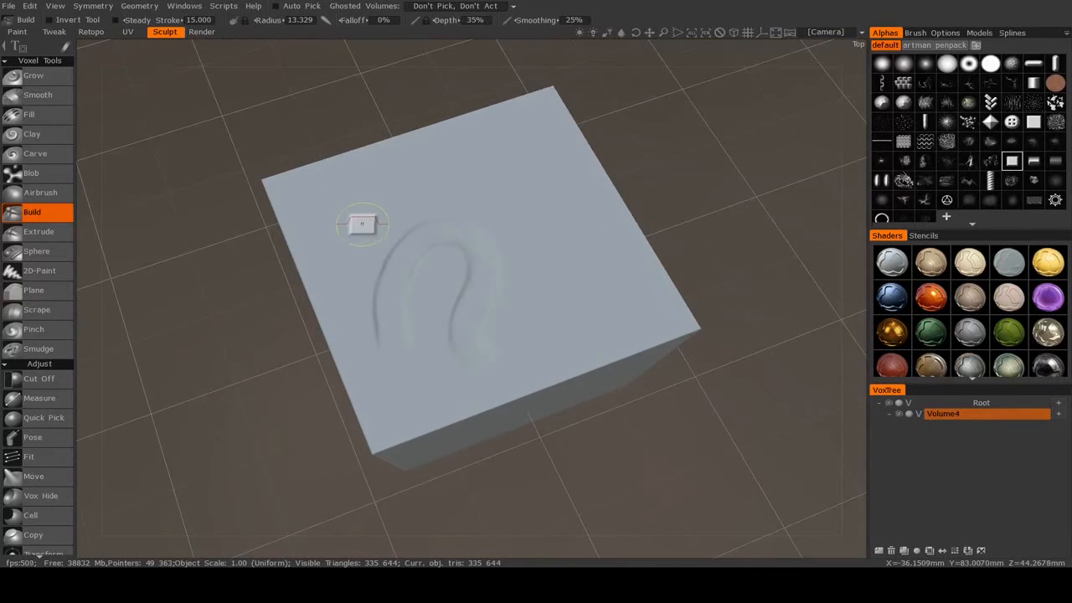
drag(362, 224, 493, 180)
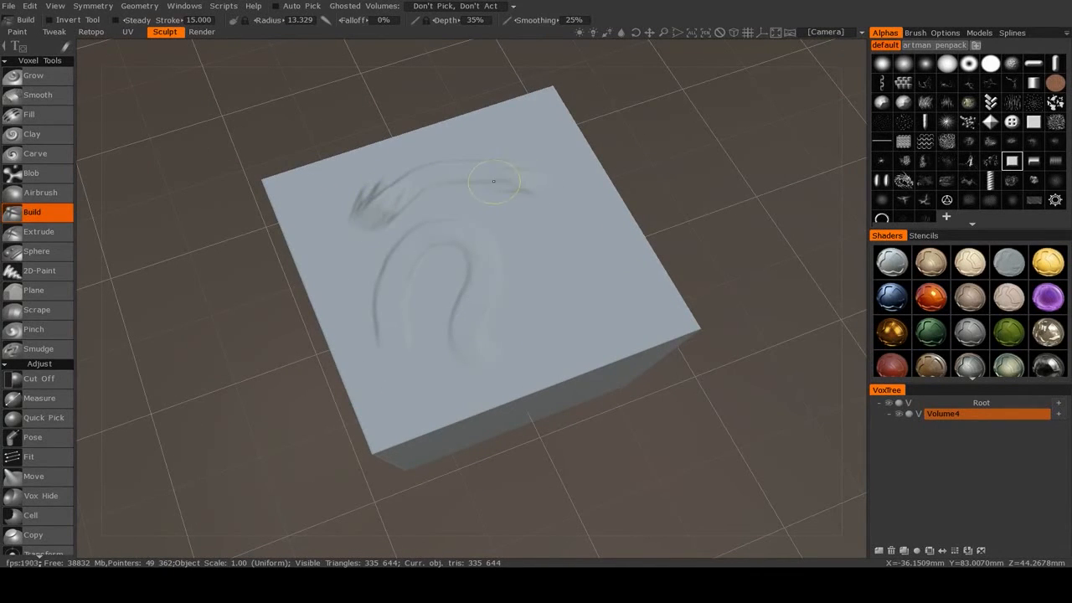
drag(494, 181, 573, 290)
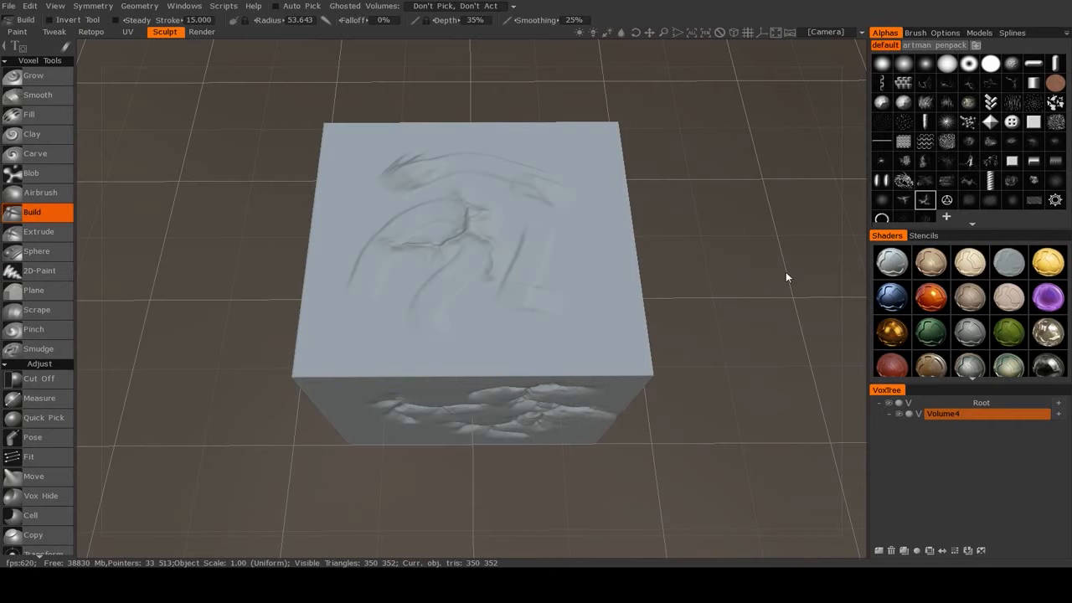
Orbit the cube to bring a clean side face into view.
drag(786, 277, 593, 272)
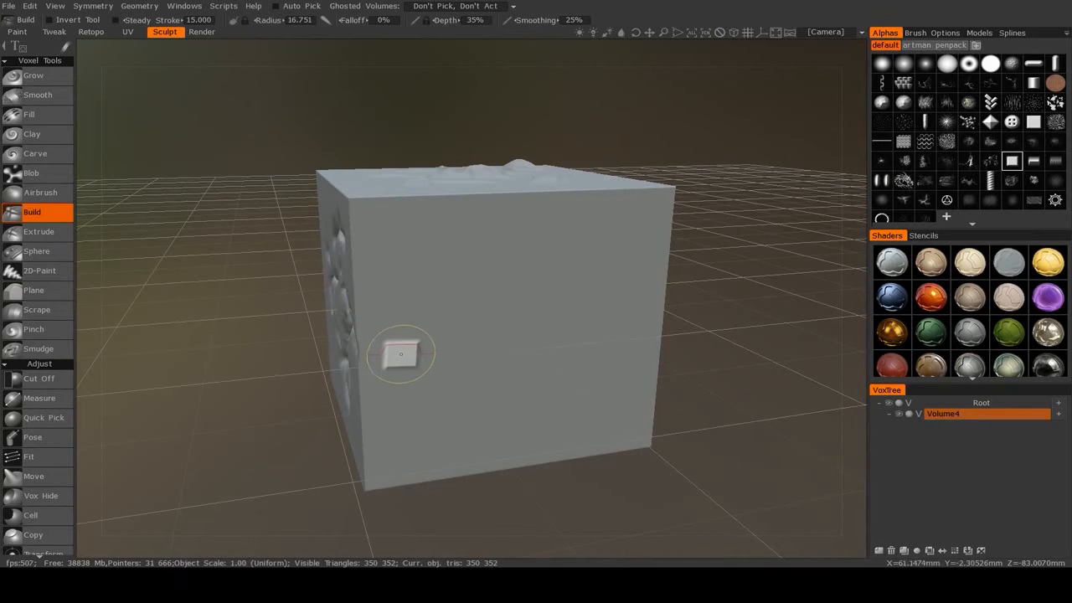
Build a curved square-alpha ridge on the side face with cracked-alpha relief below it.
drag(401, 354, 512, 263)
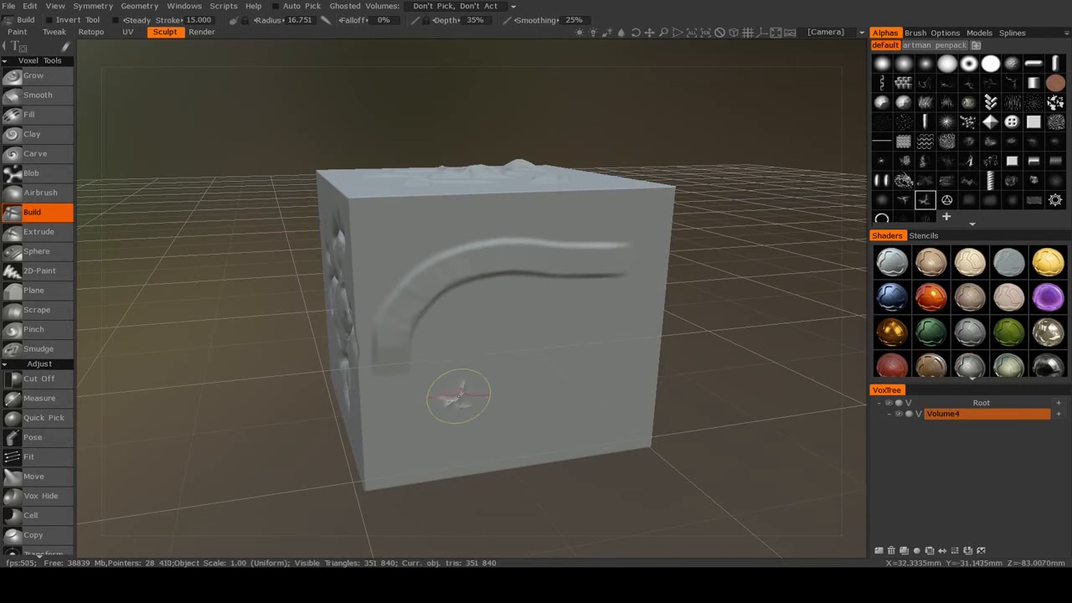
drag(461, 394, 573, 335)
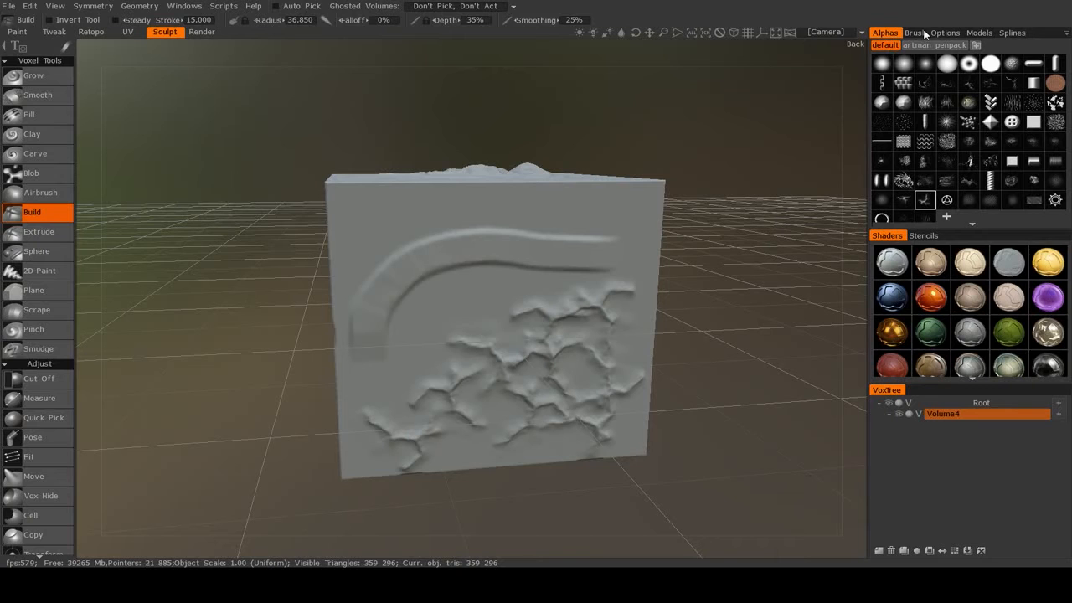
mouse_move(628, 51)
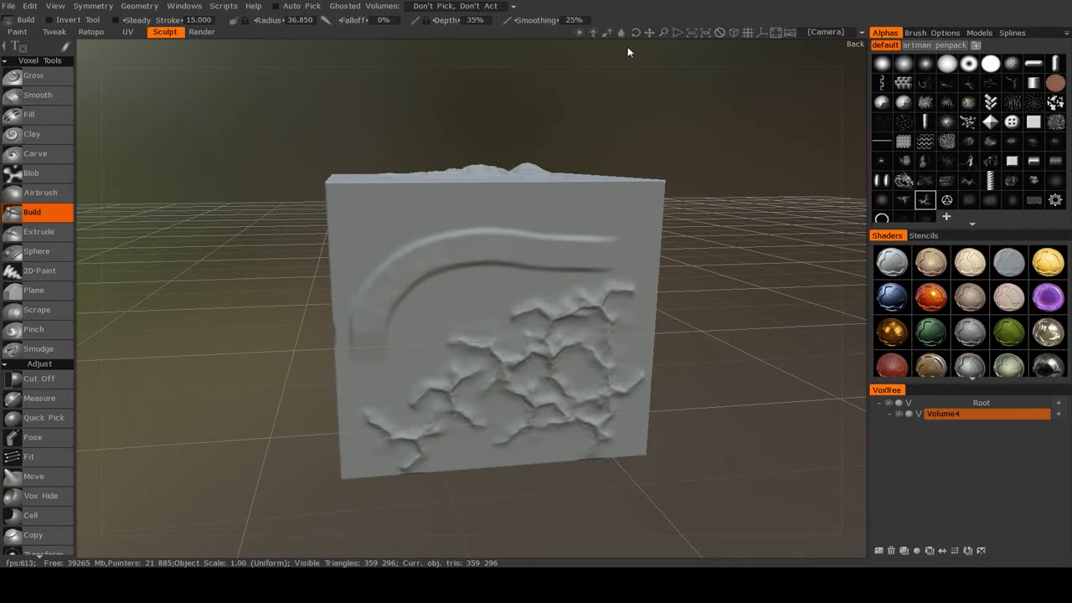
Bring up the Windows panel list to reopen the Alphas popup.
click(184, 5)
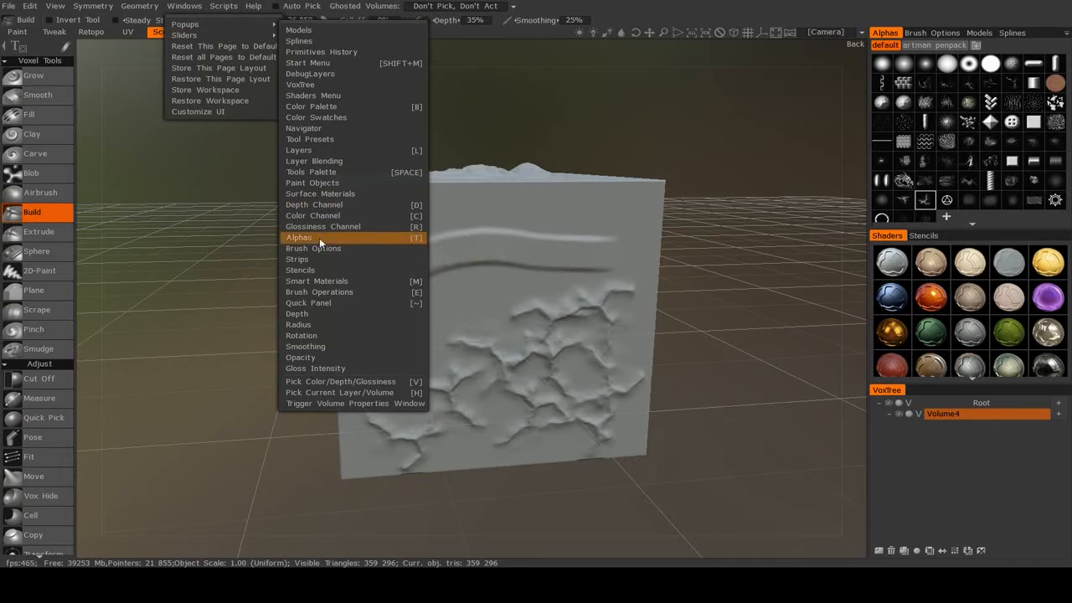
mouse_move(324, 248)
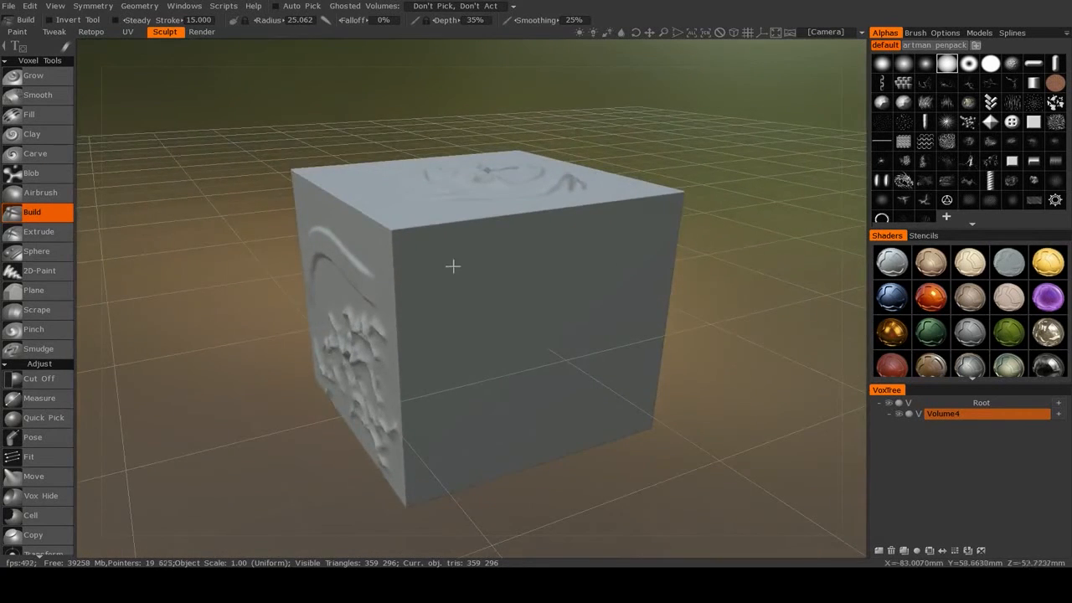
Select the stitch alpha with Brush Rotation 90 and Rotation Amplitude 360.
click(932, 32)
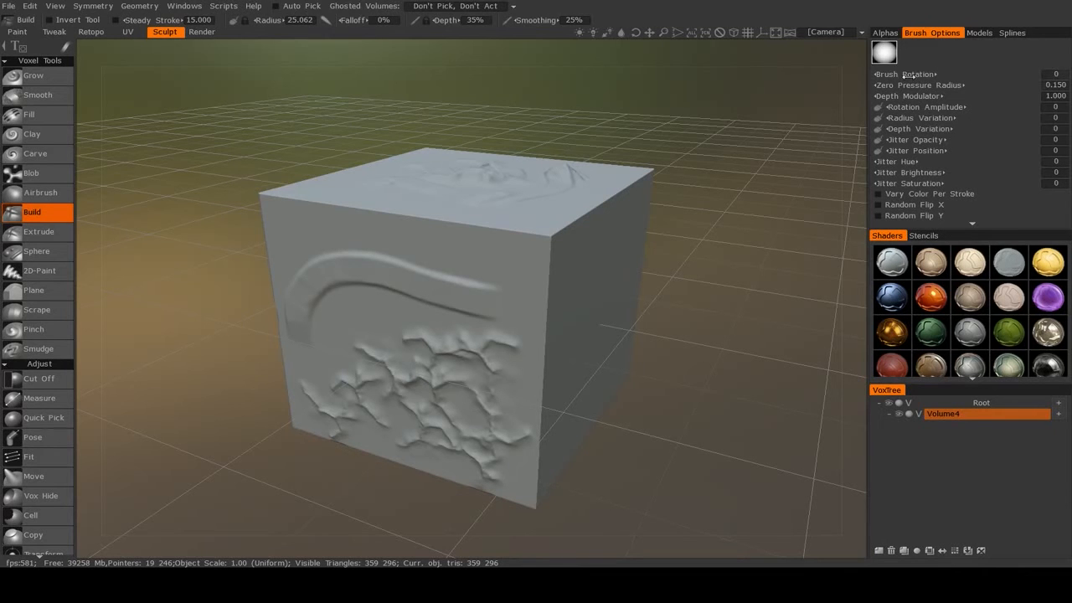
click(882, 33)
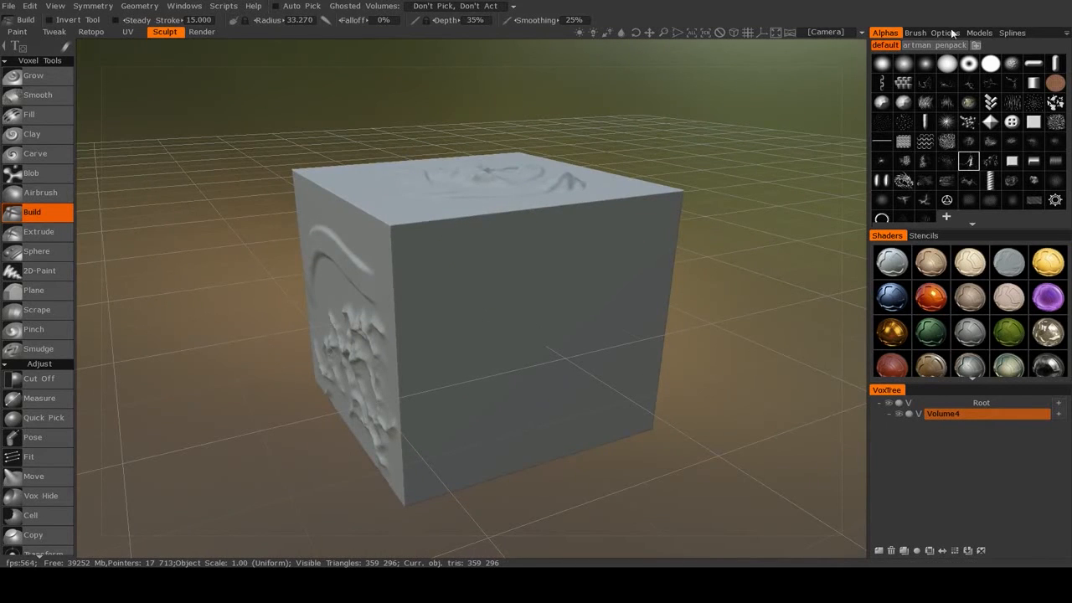
click(929, 31)
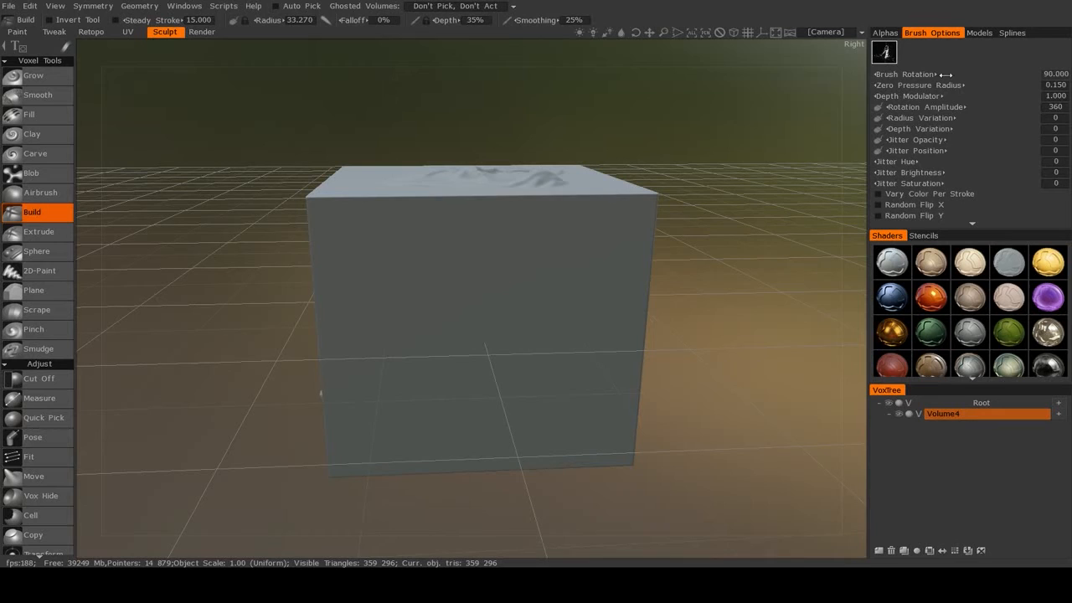
click(423, 313)
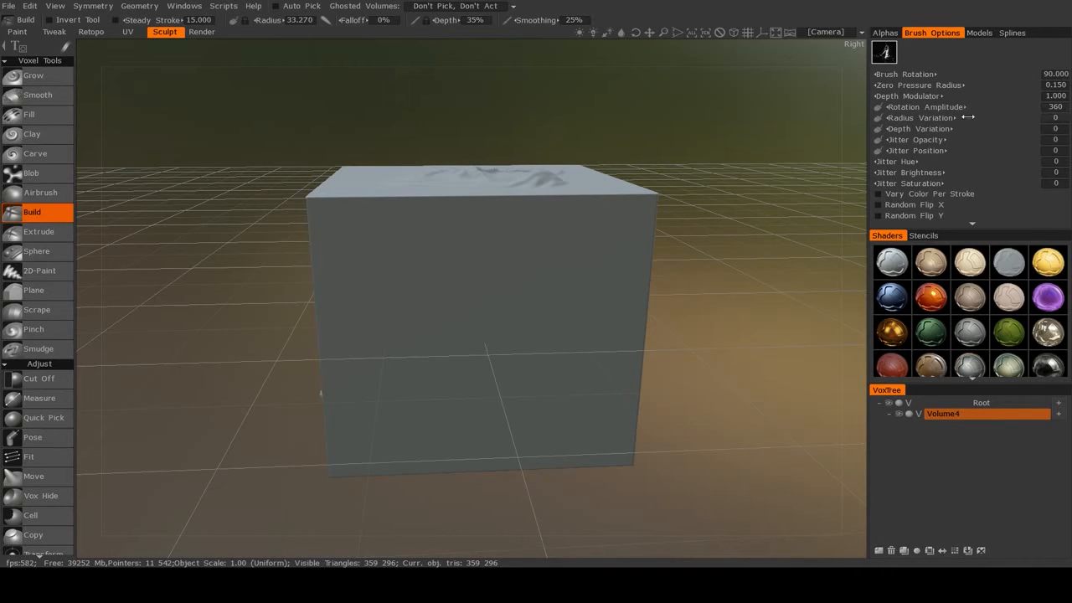
mouse_move(938, 84)
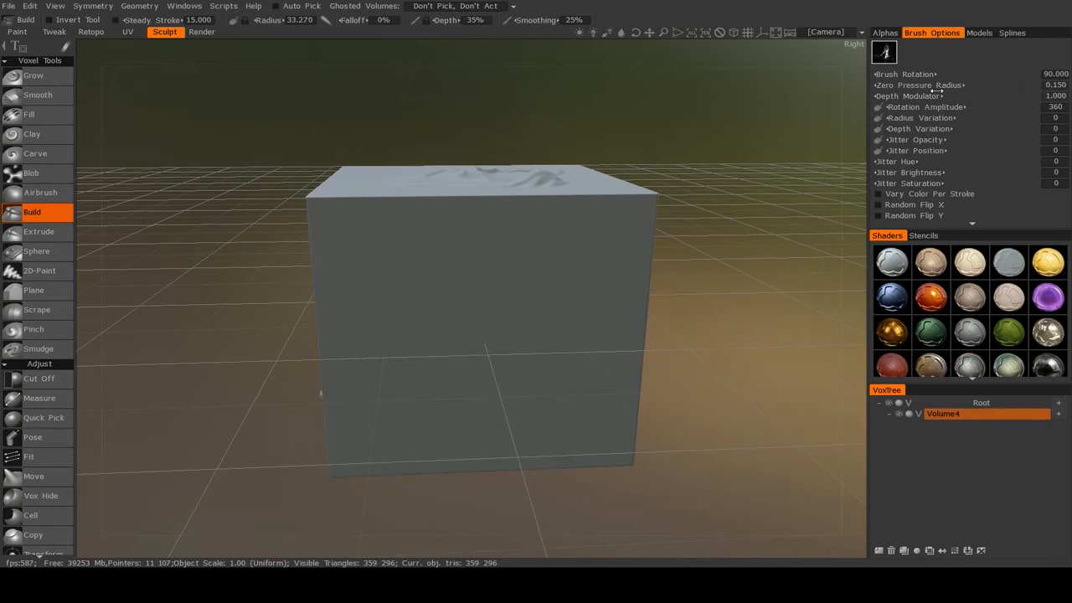
mouse_move(920, 84)
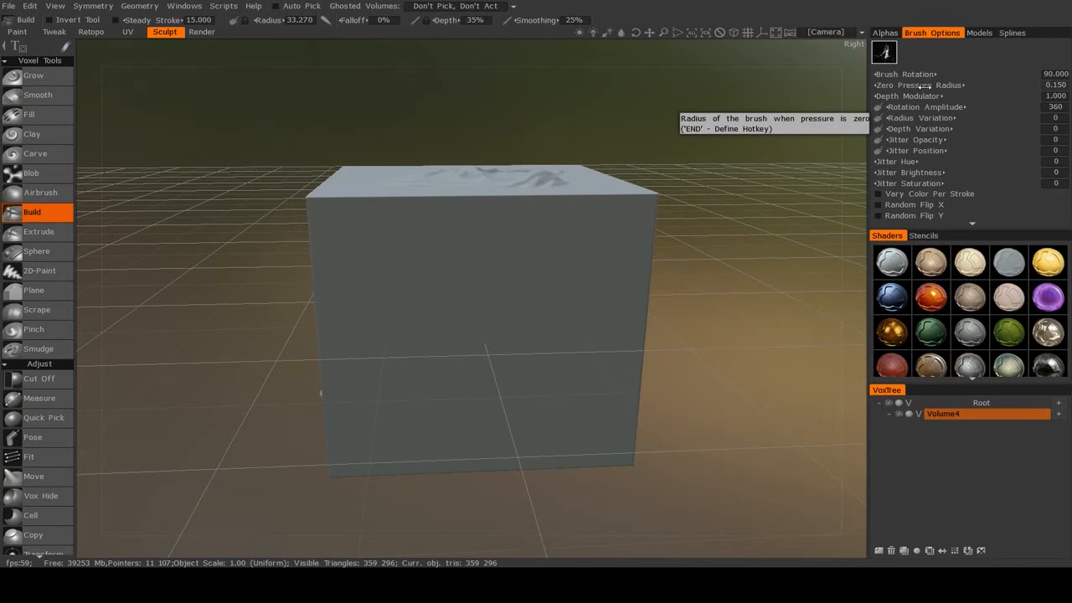
mouse_move(948, 96)
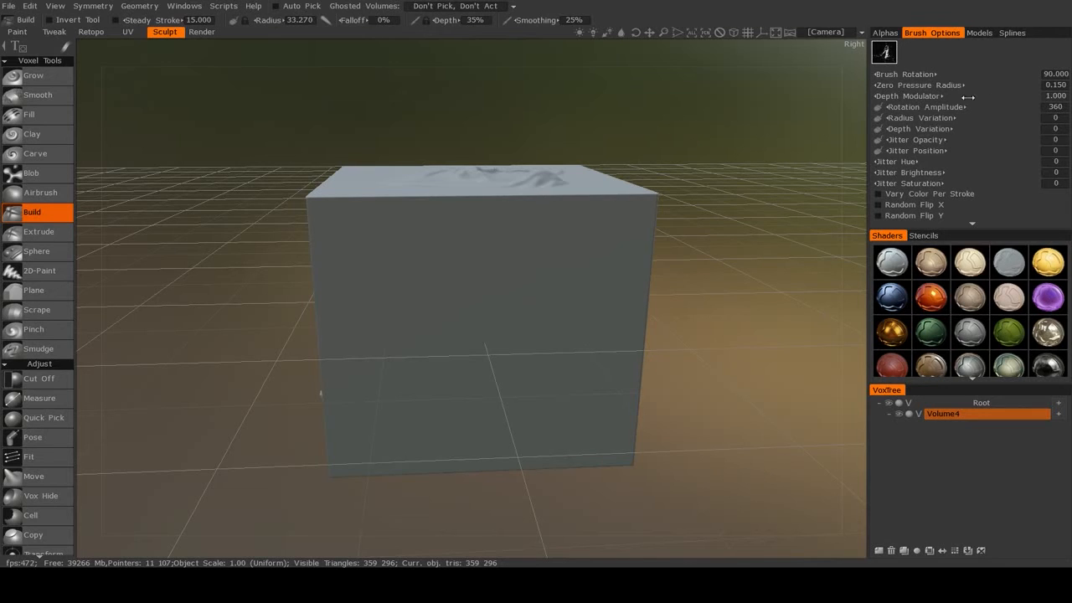
click(511, 224)
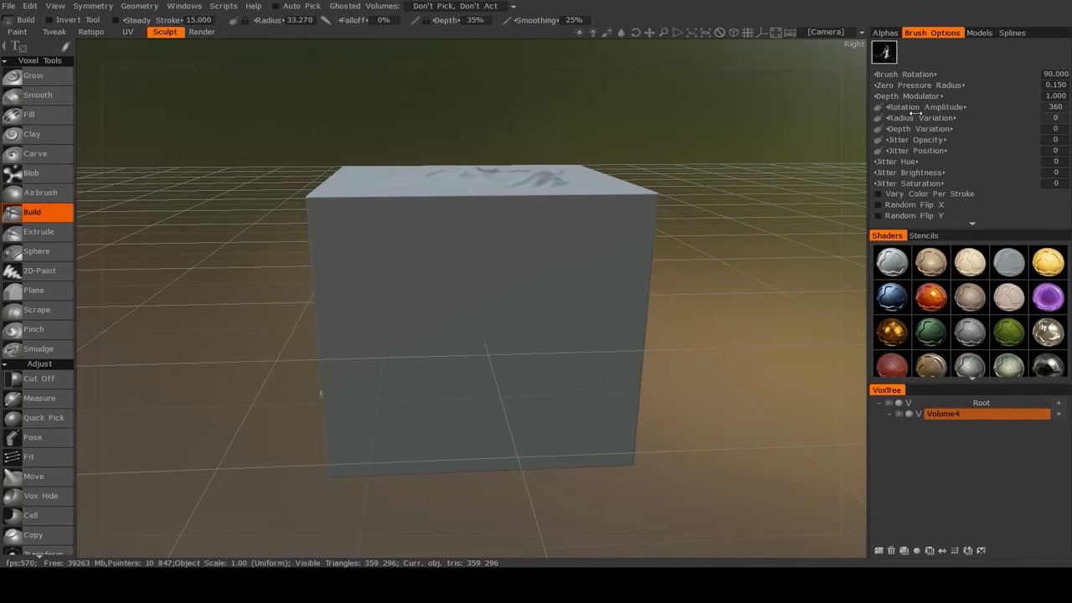
mouse_move(919, 151)
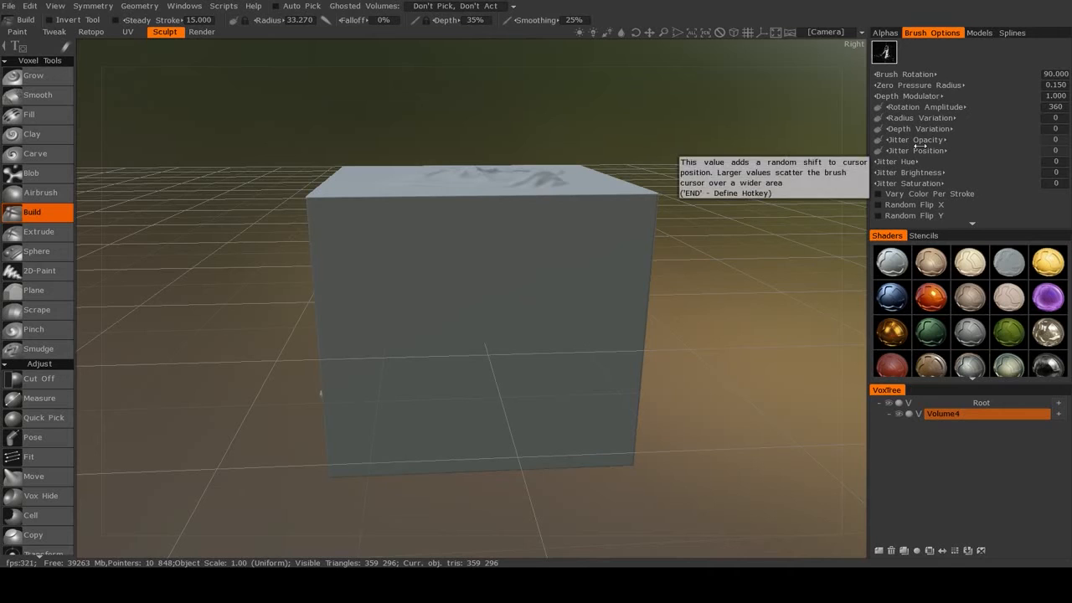
mouse_move(905, 107)
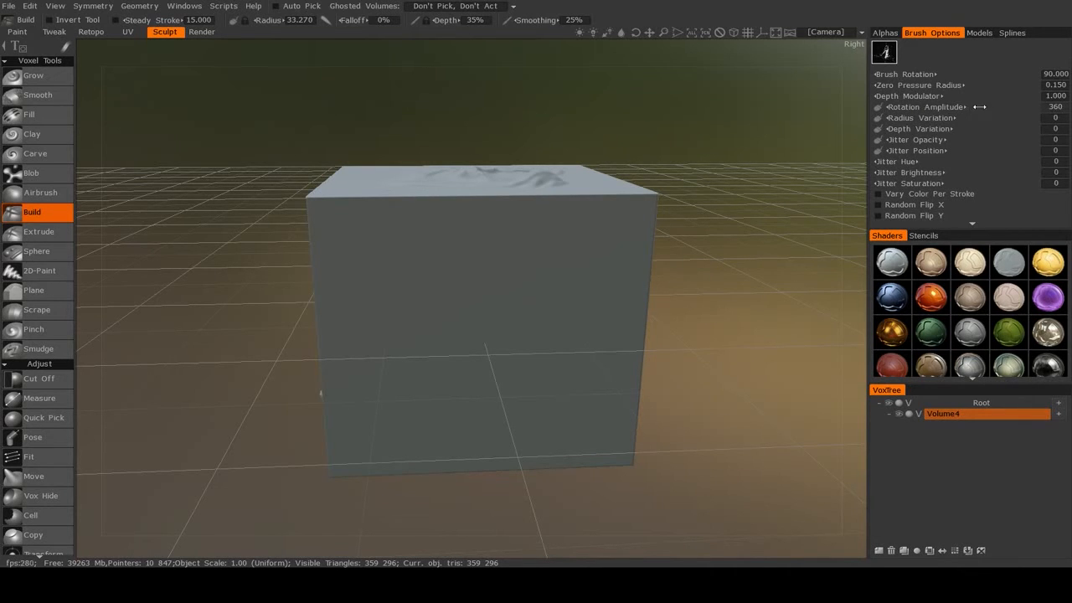
Try the square alpha, undo its stroke, and reselect the spray alpha at radius about 30.
click(616, 255)
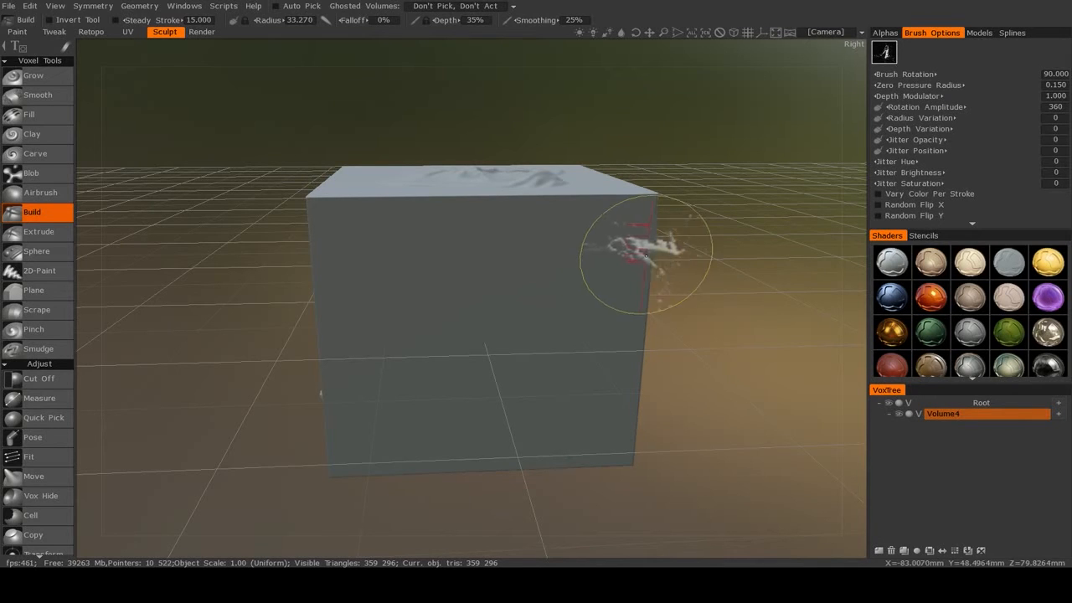
click(882, 32)
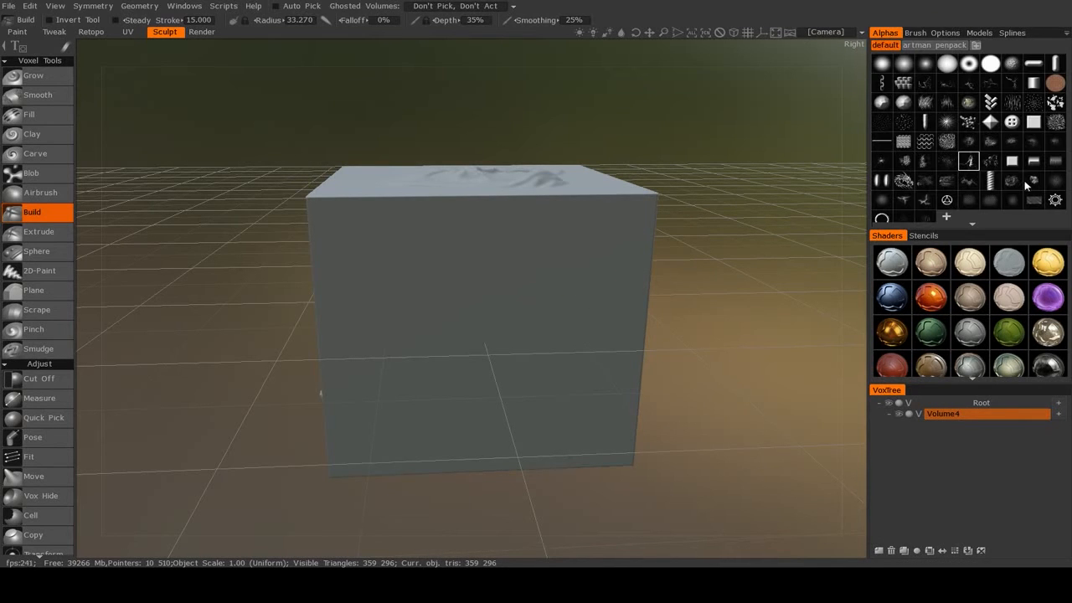
click(933, 33)
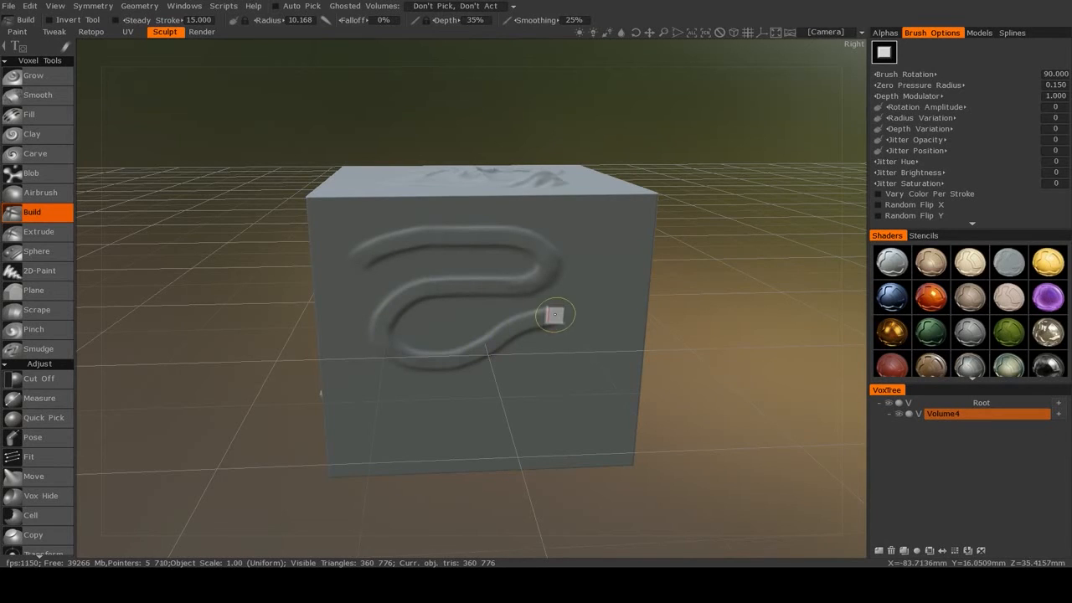
mouse_move(594, 271)
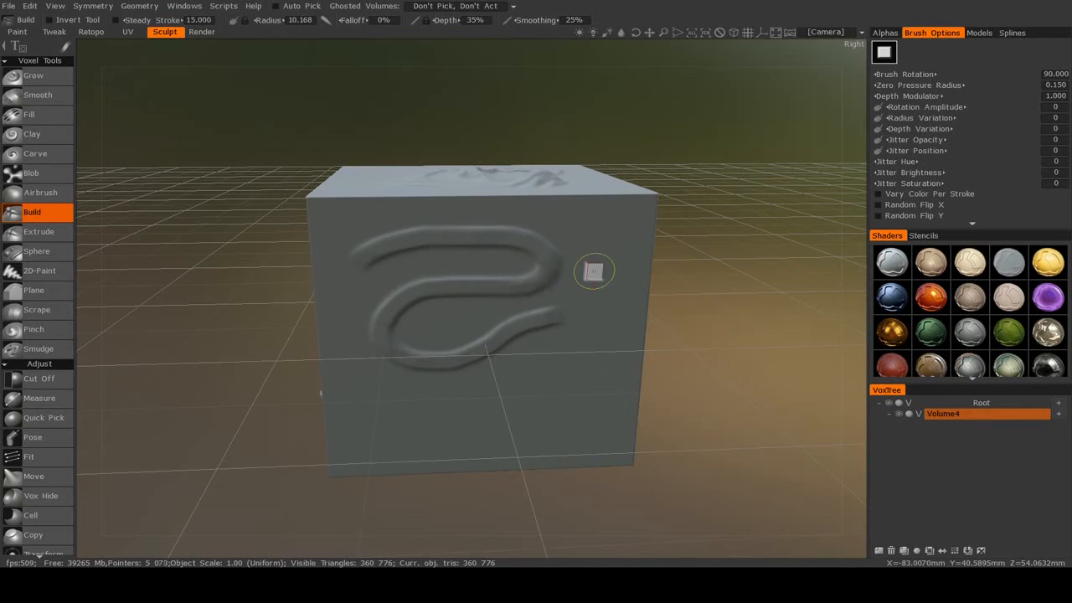
click(881, 32)
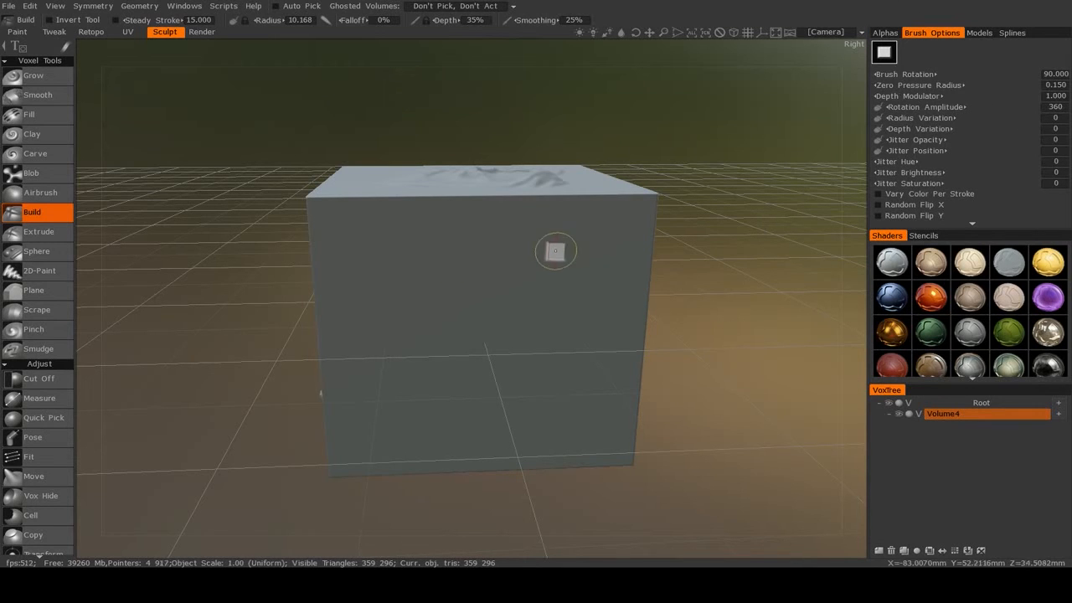
drag(555, 251, 528, 392)
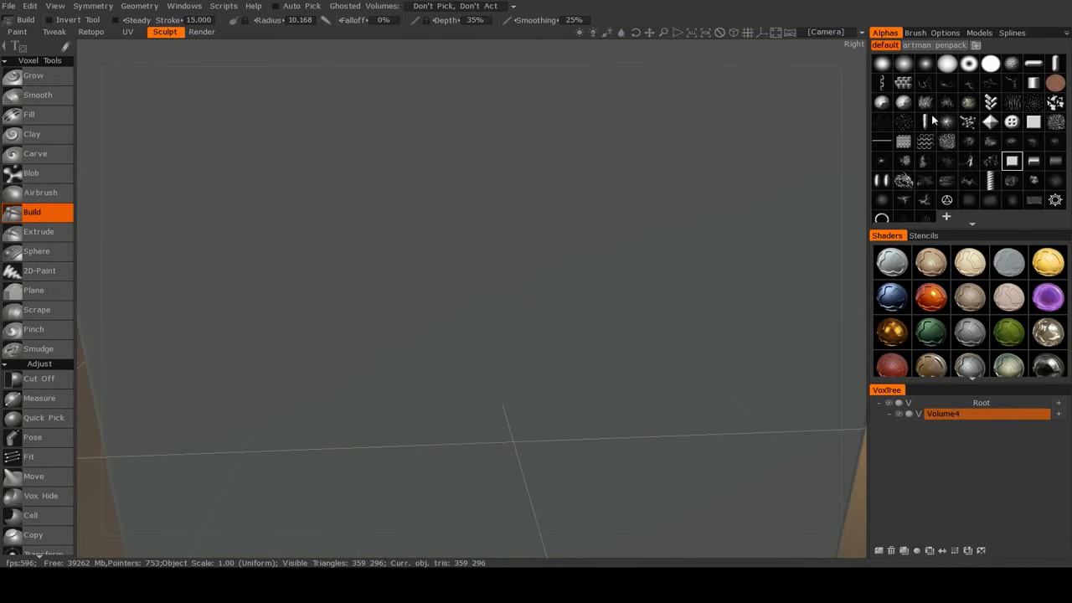
click(969, 160)
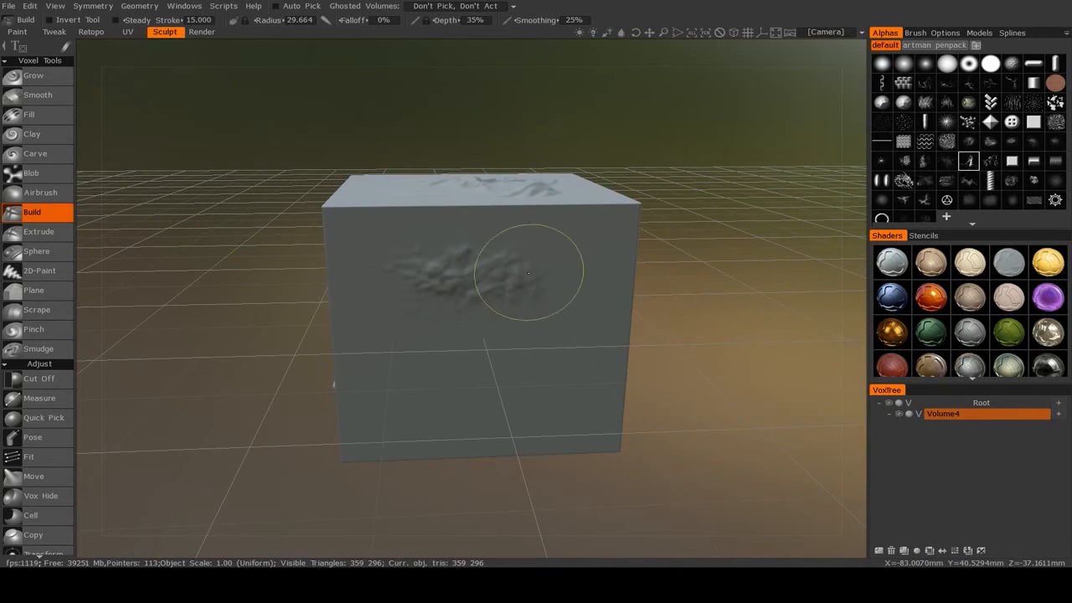
drag(527, 272, 400, 328)
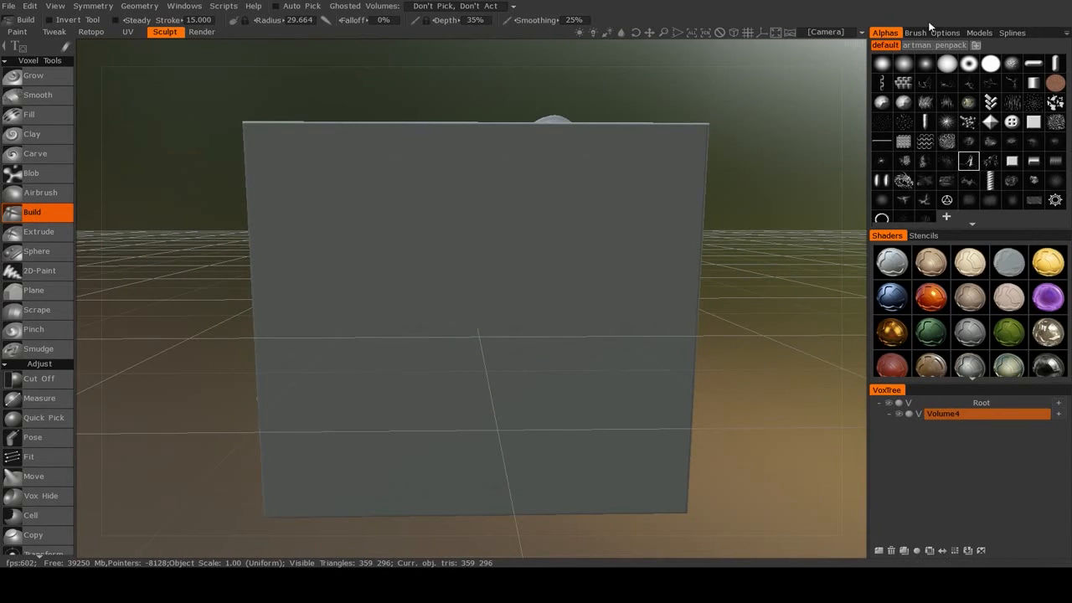
Set Radius Variation 92 and Depth Variation 31, then scatter noisy dabs across the face.
click(932, 31)
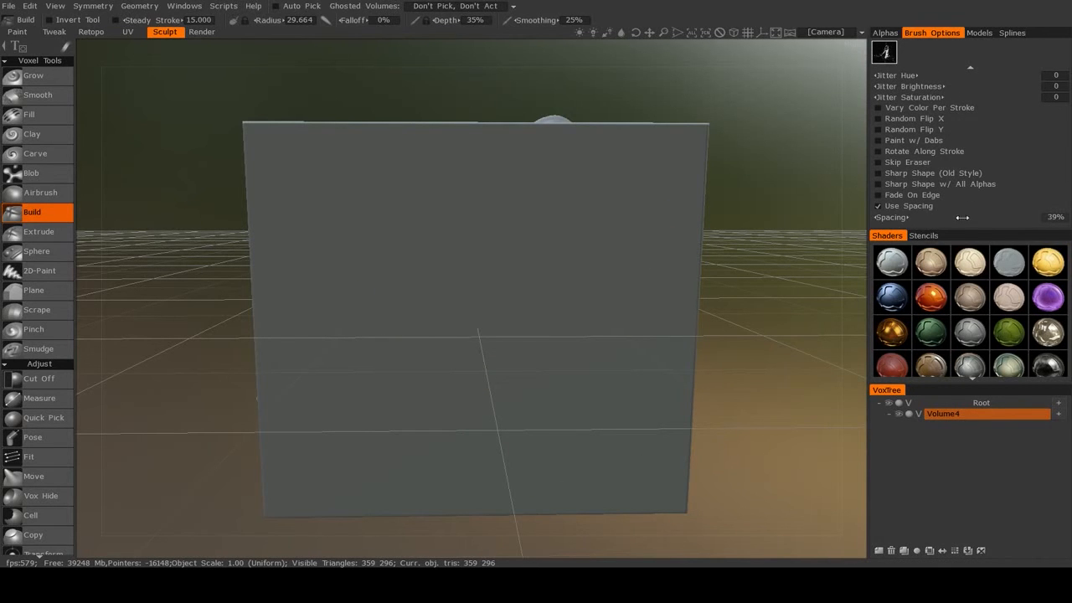
click(586, 216)
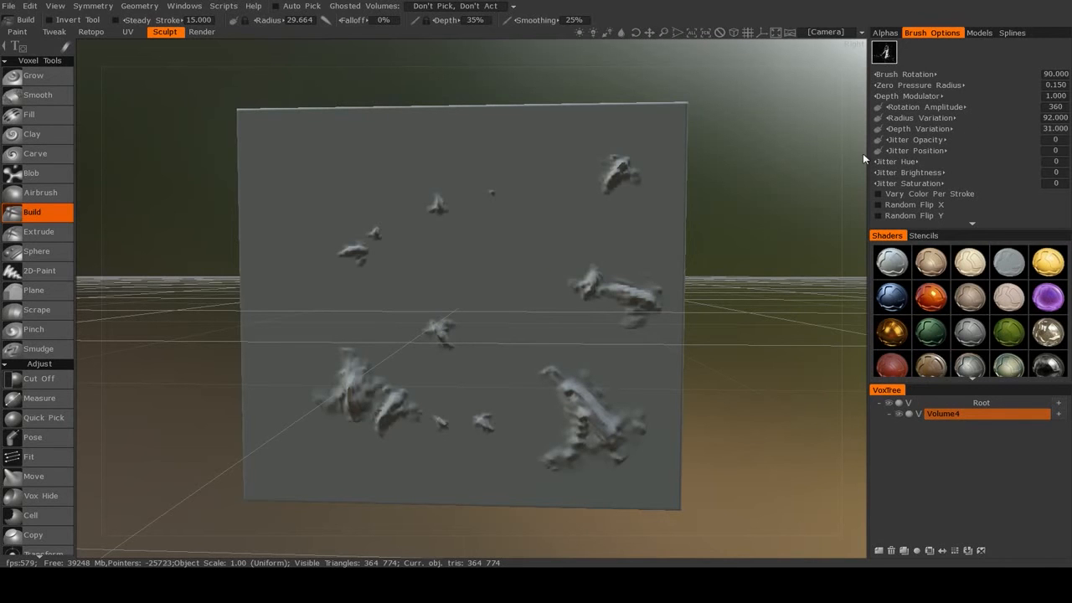
Set Jitter Position to 0.68 and spray a jittered test stroke across the face.
click(554, 272)
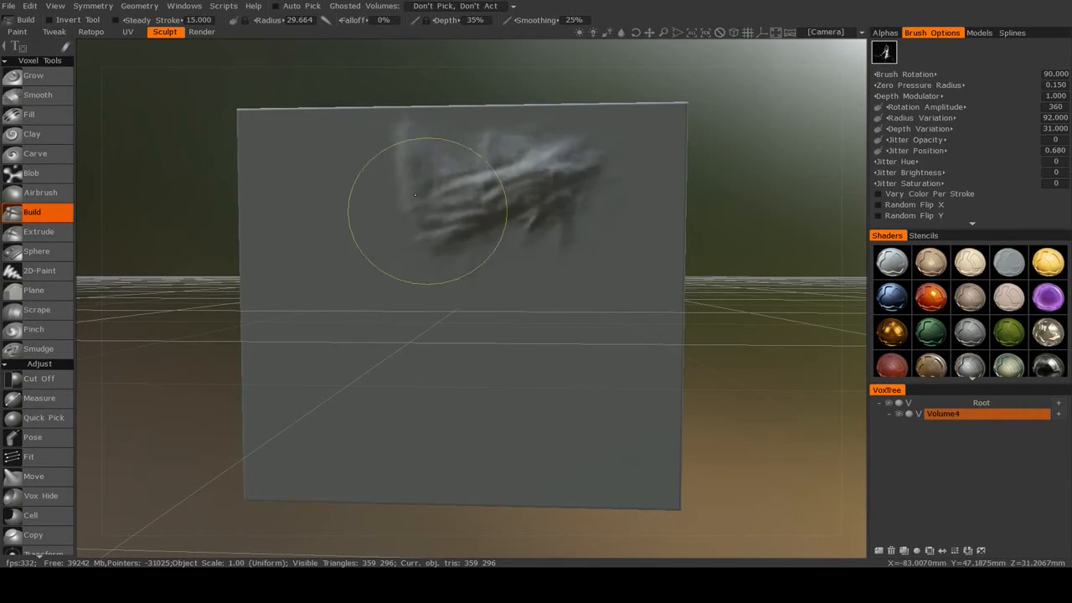
drag(414, 195, 515, 293)
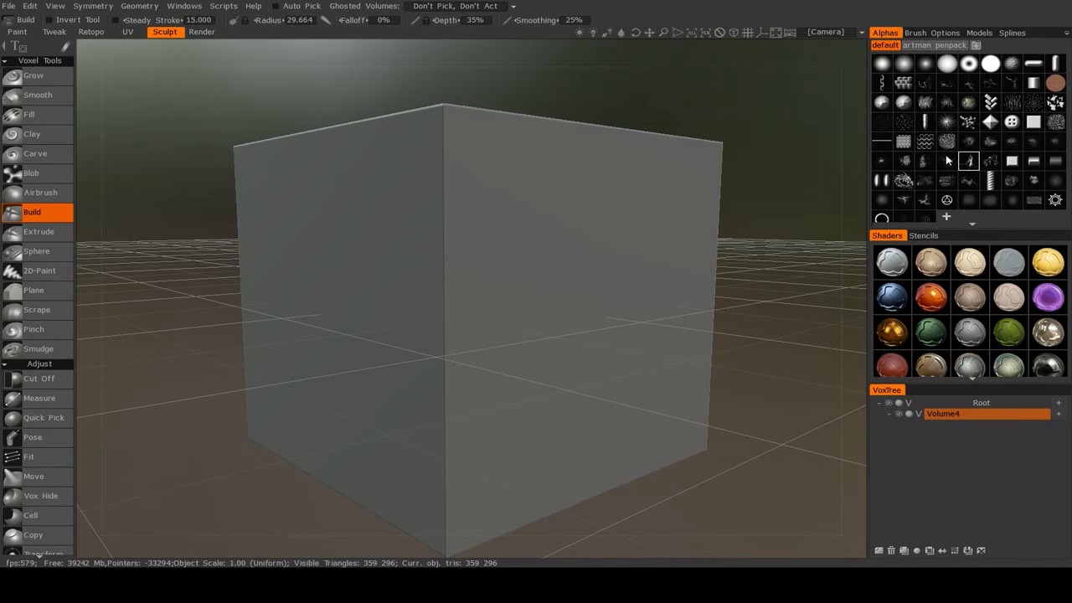
mouse_move(865, 139)
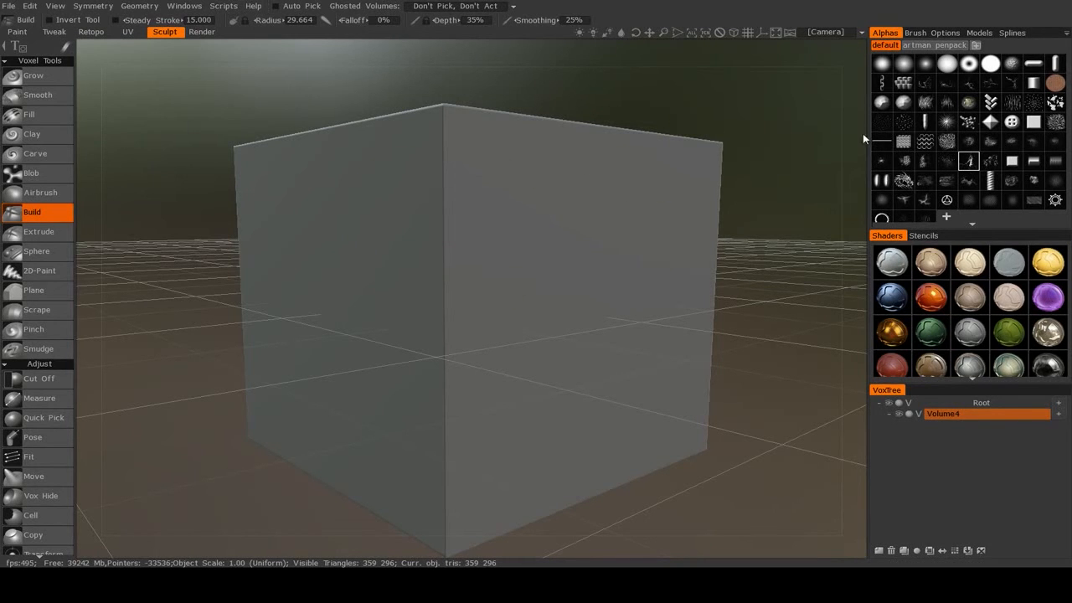
Pick a new alpha with Depth 8%, Depth Variation 36.5, Jitter Position 0.86, and test a stroke.
click(519, 272)
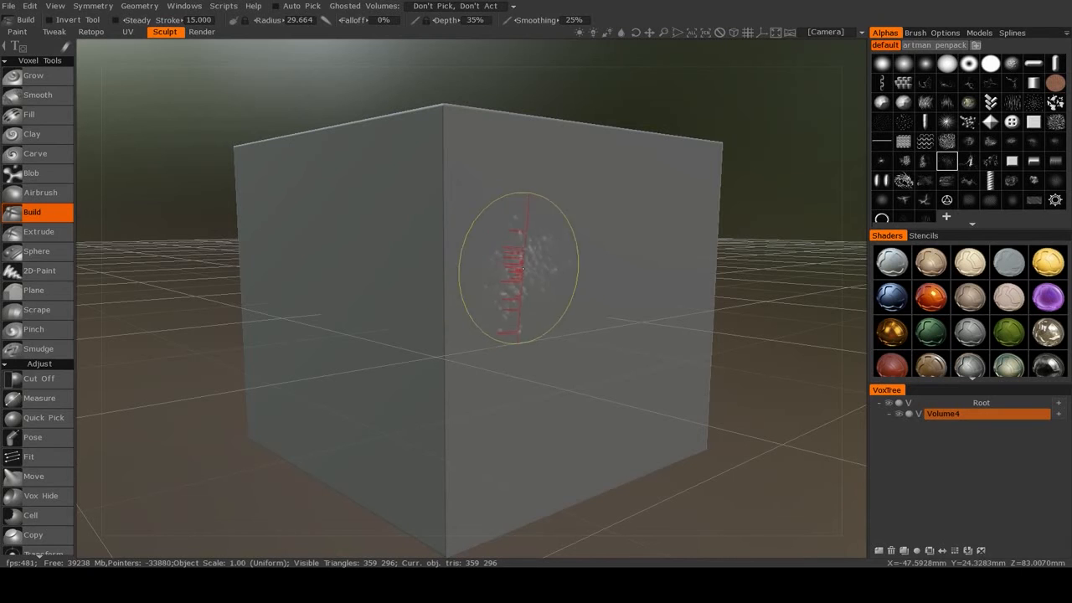
click(930, 33)
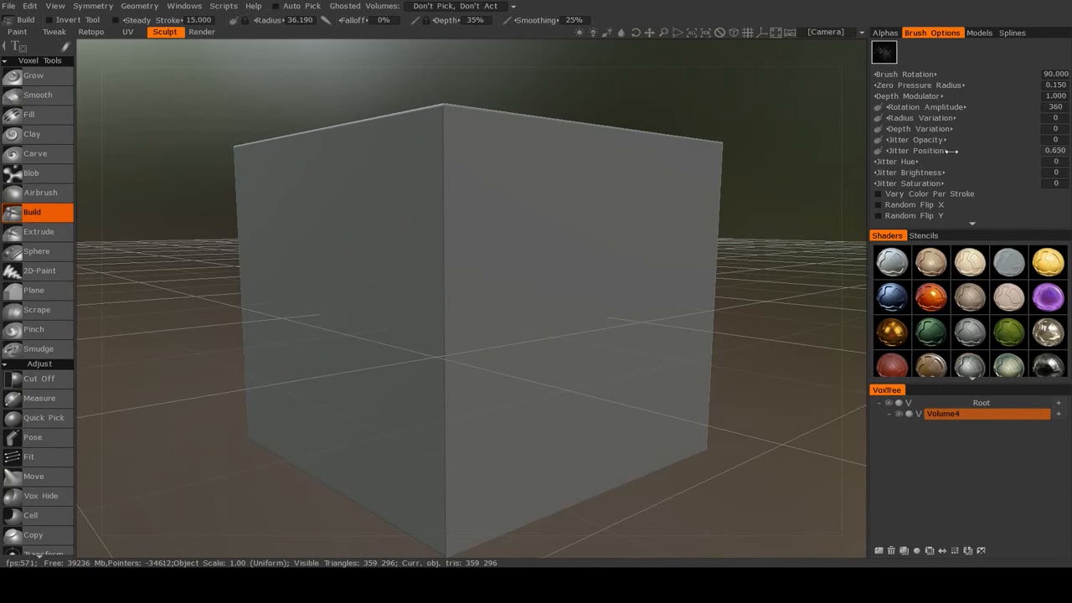
drag(921, 150, 946, 151)
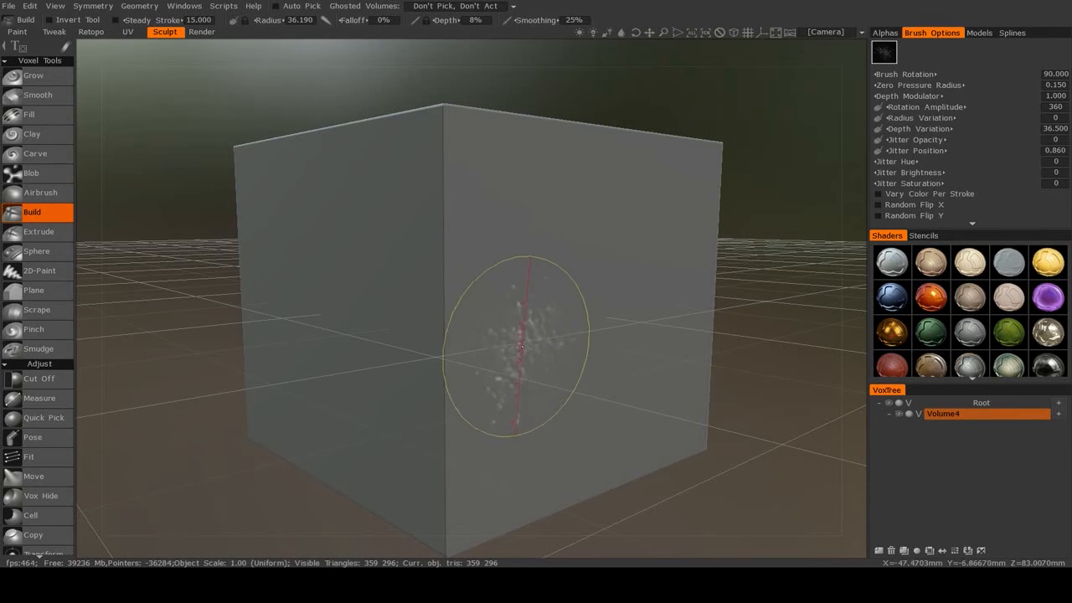
drag(519, 344, 642, 278)
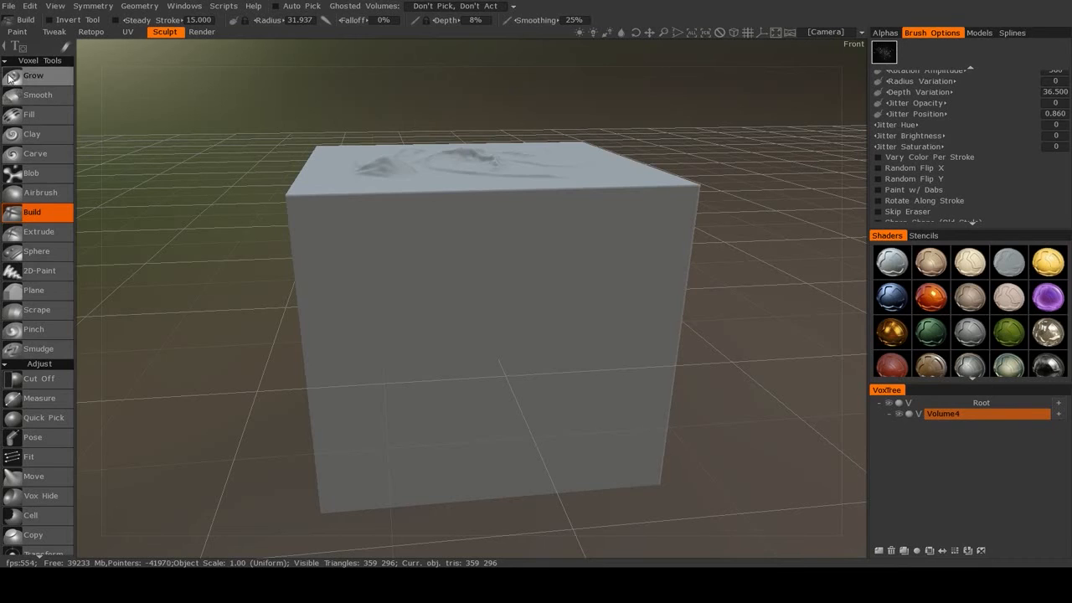
click(17, 32)
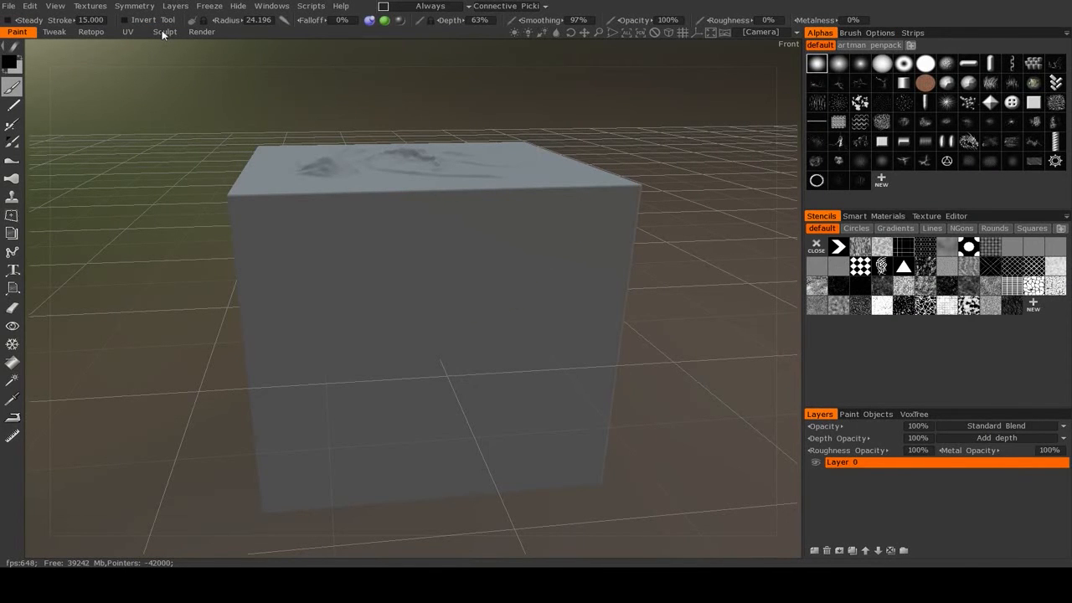
Return to the Sculpt workspace and scroll through the Build brush's rotation, depth and jitter settings.
click(164, 31)
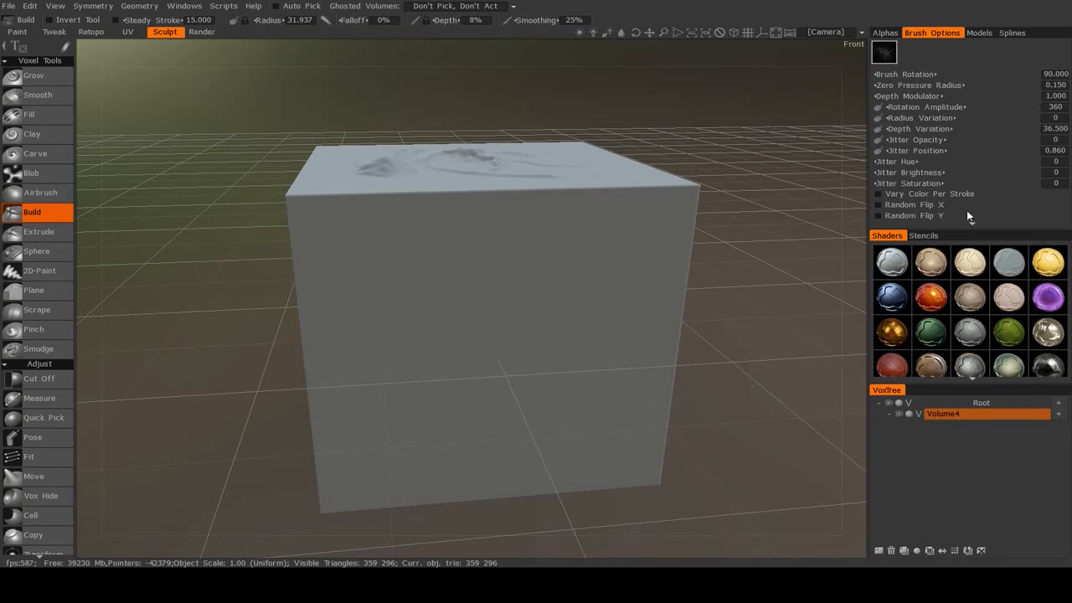
scroll(down, 3)
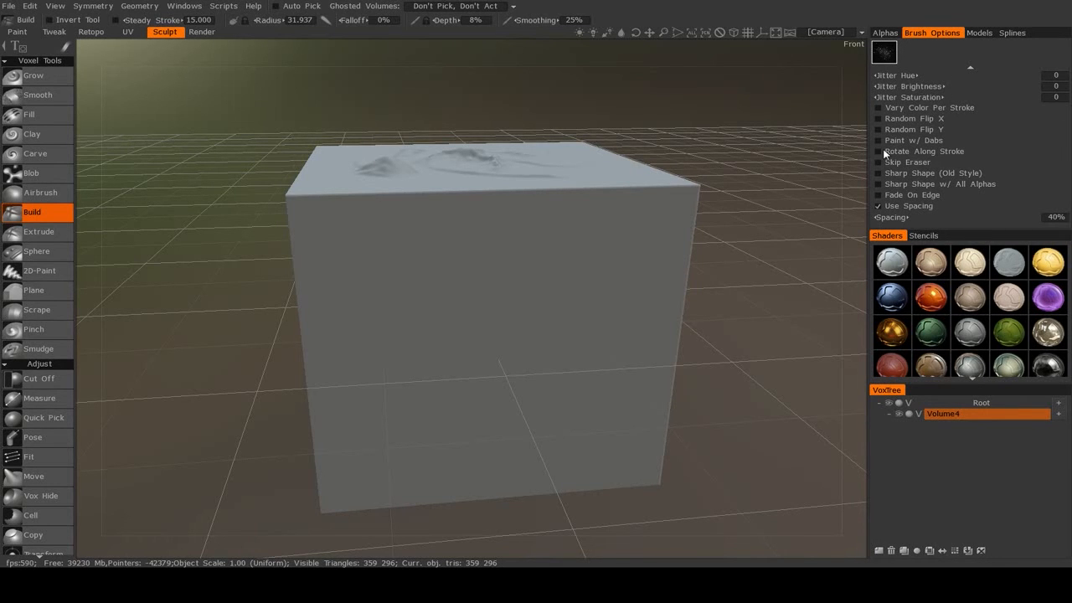
mouse_move(888, 162)
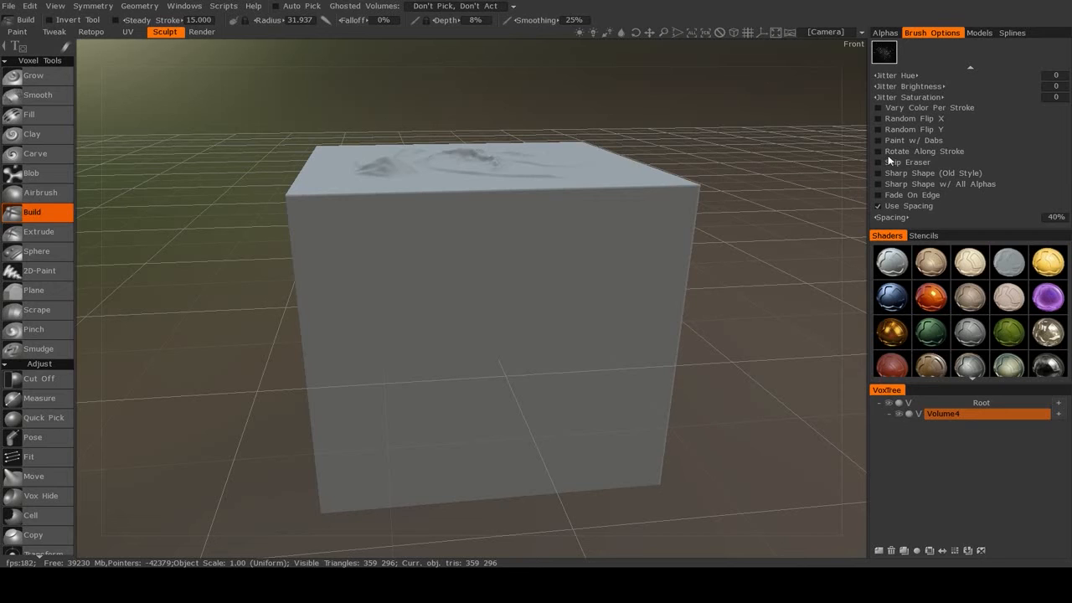
Select the square alpha for the Build brush and set Rotation Amplitude to 0.
click(884, 32)
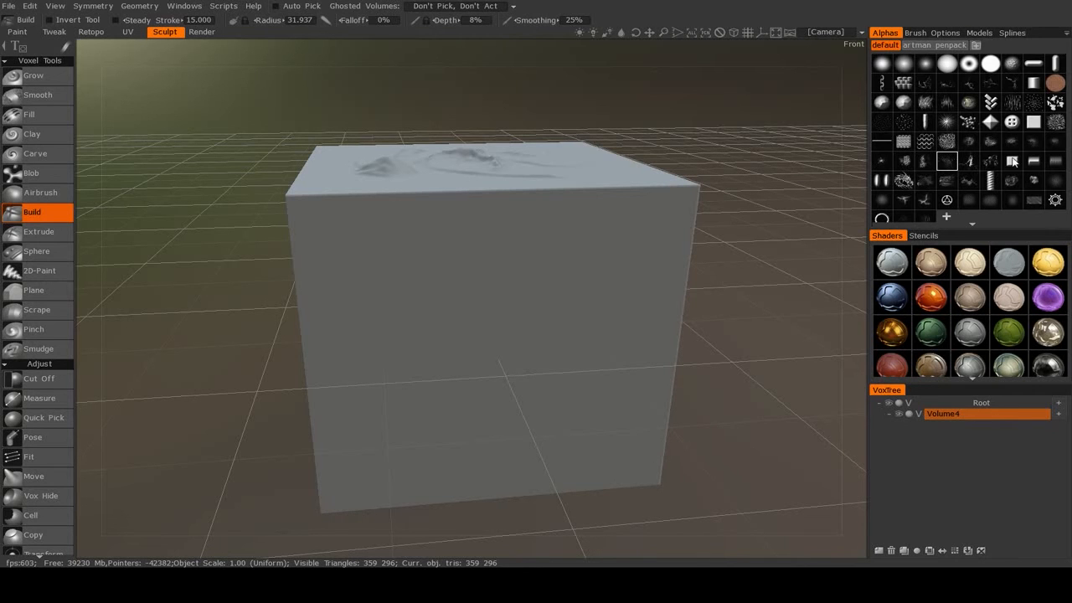
click(504, 251)
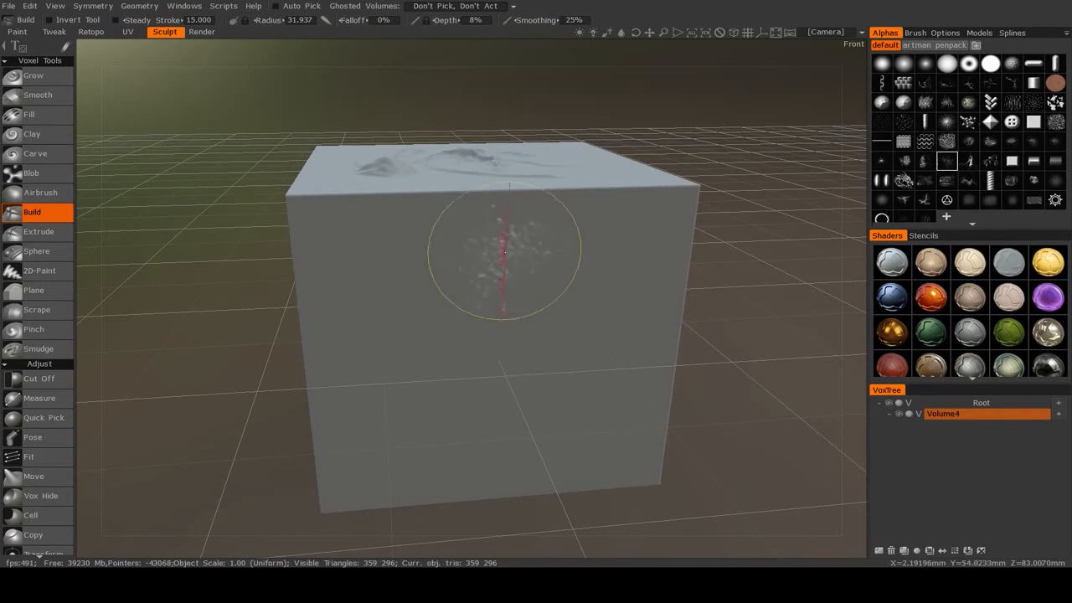
click(932, 32)
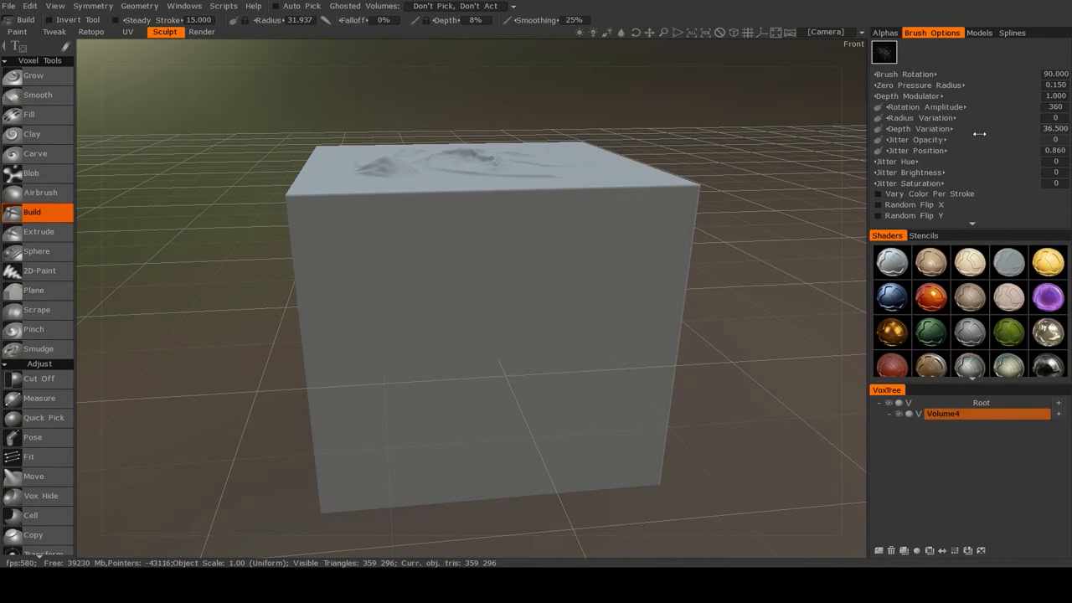
click(881, 33)
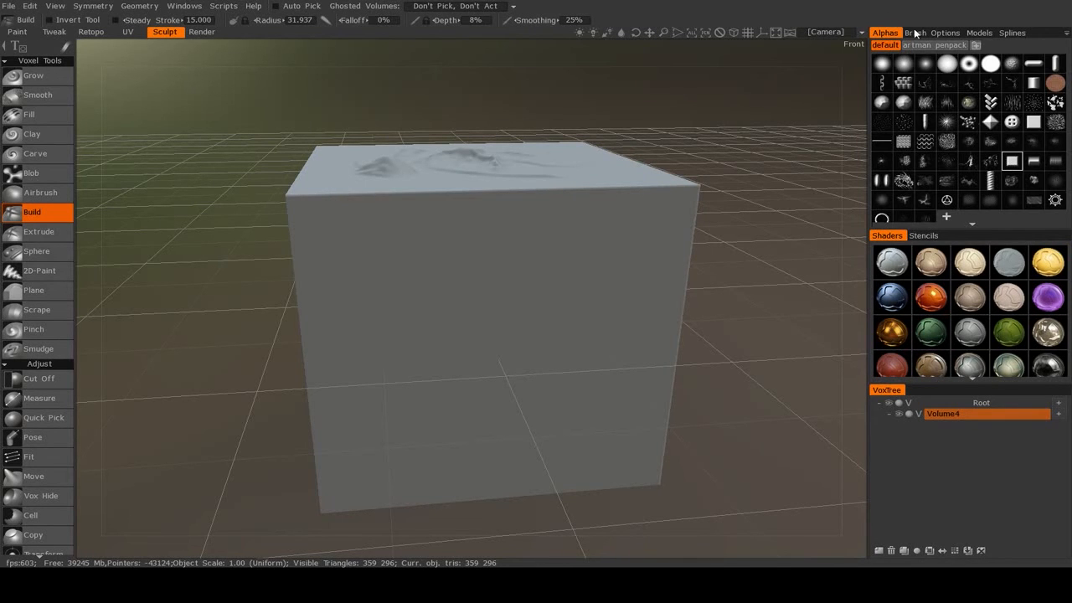
click(927, 32)
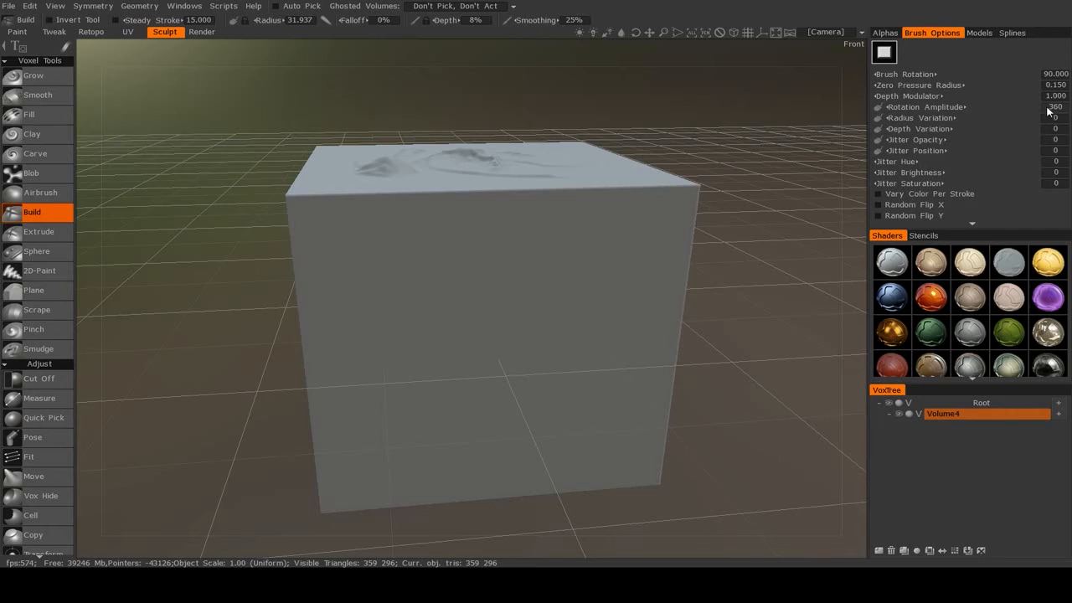
click(1053, 107)
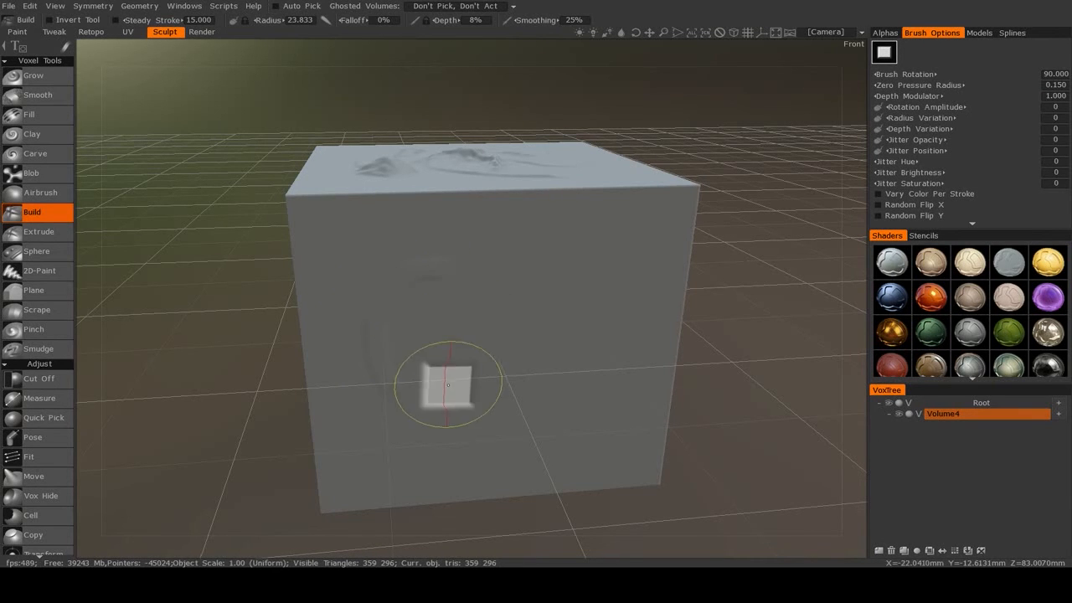
Sculpt a raised square-profile arch on the front face, then choose the double-pill alpha.
drag(448, 383, 552, 312)
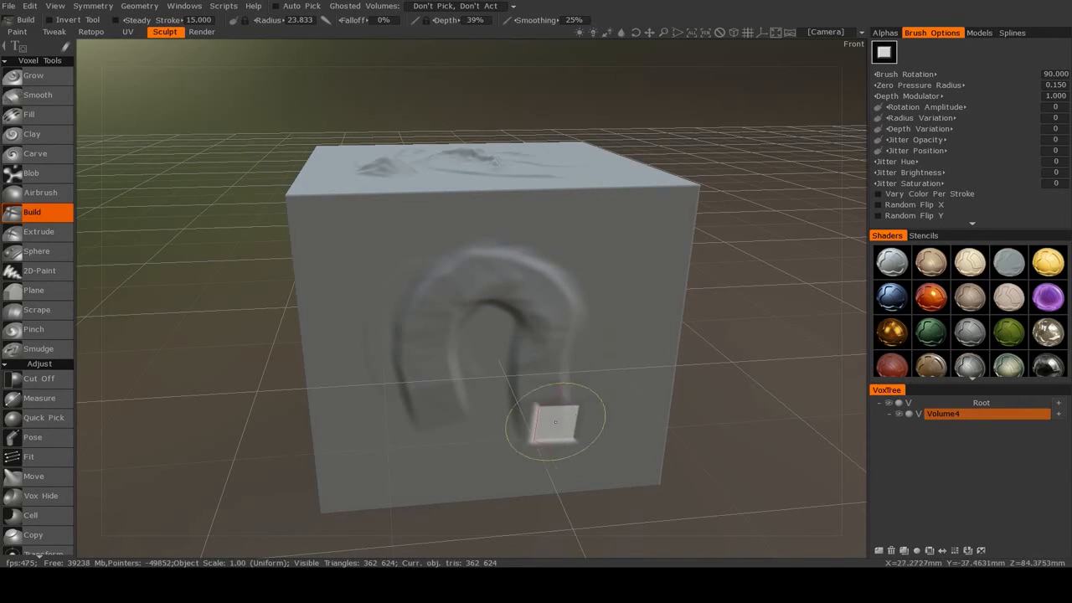
mouse_move(435, 406)
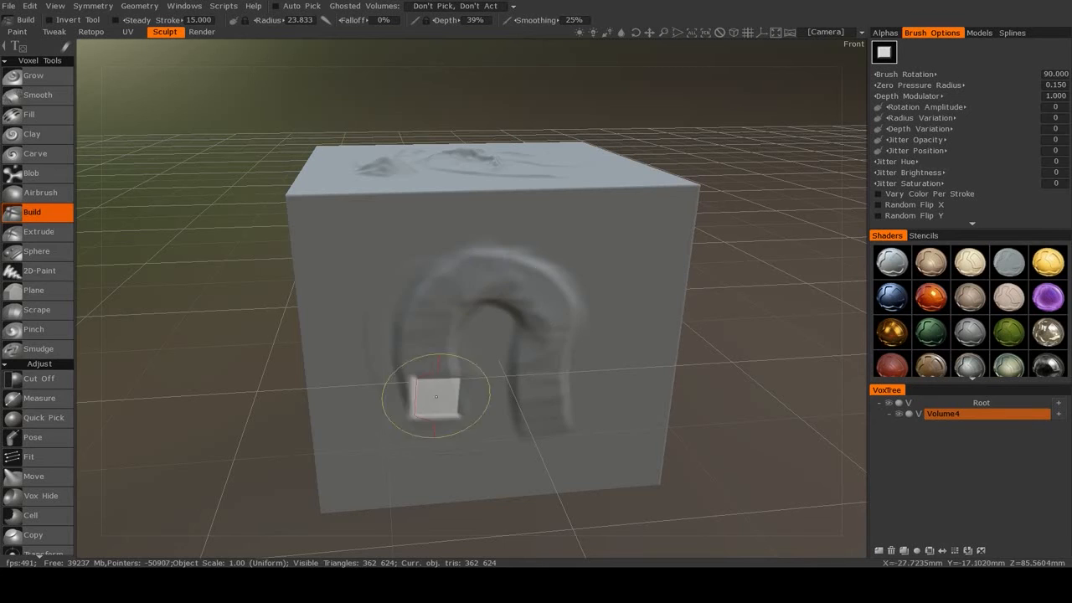
mouse_move(658, 228)
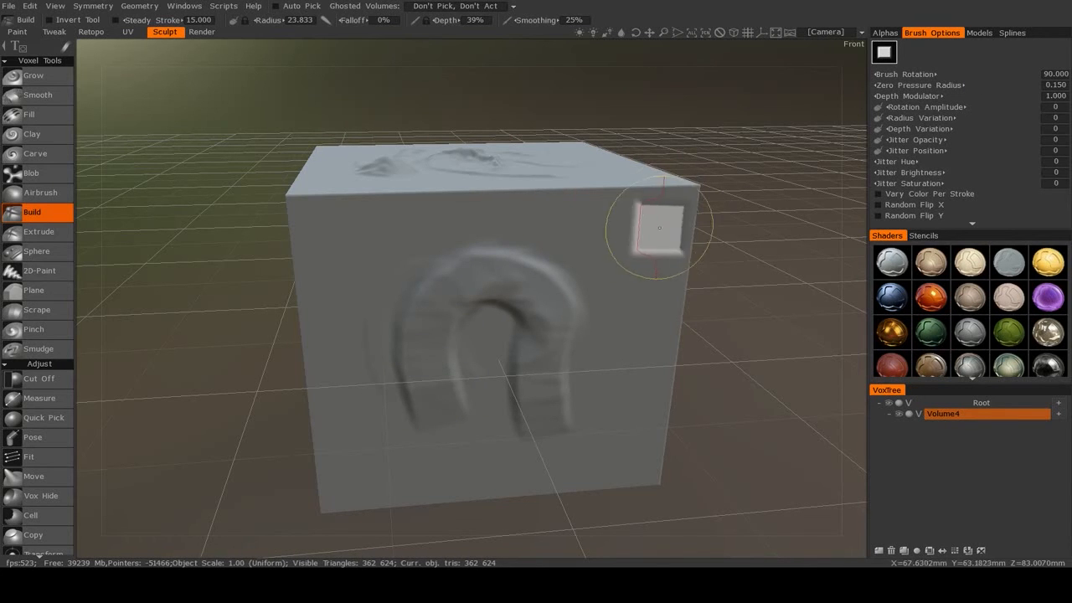
click(880, 32)
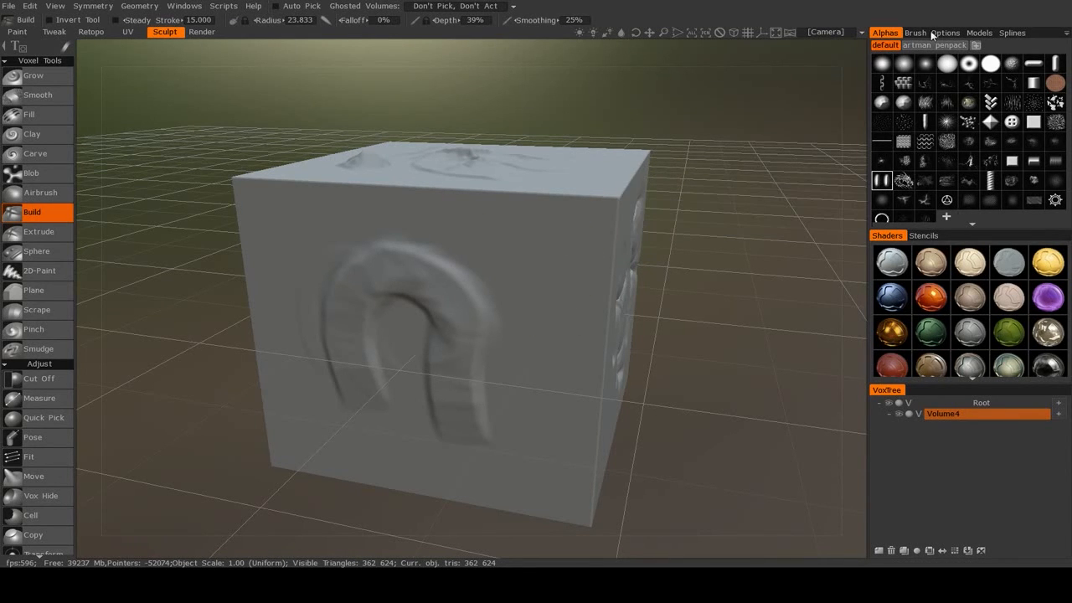
click(931, 32)
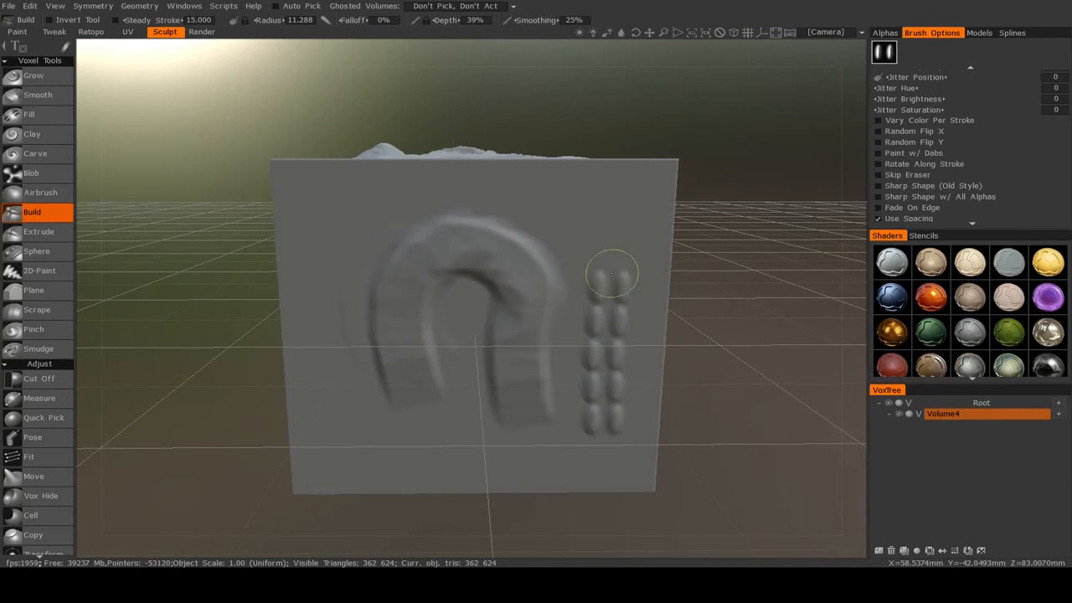
Stroke rows of stroke-aligned dashes across the front face and around the arch.
drag(611, 272, 540, 285)
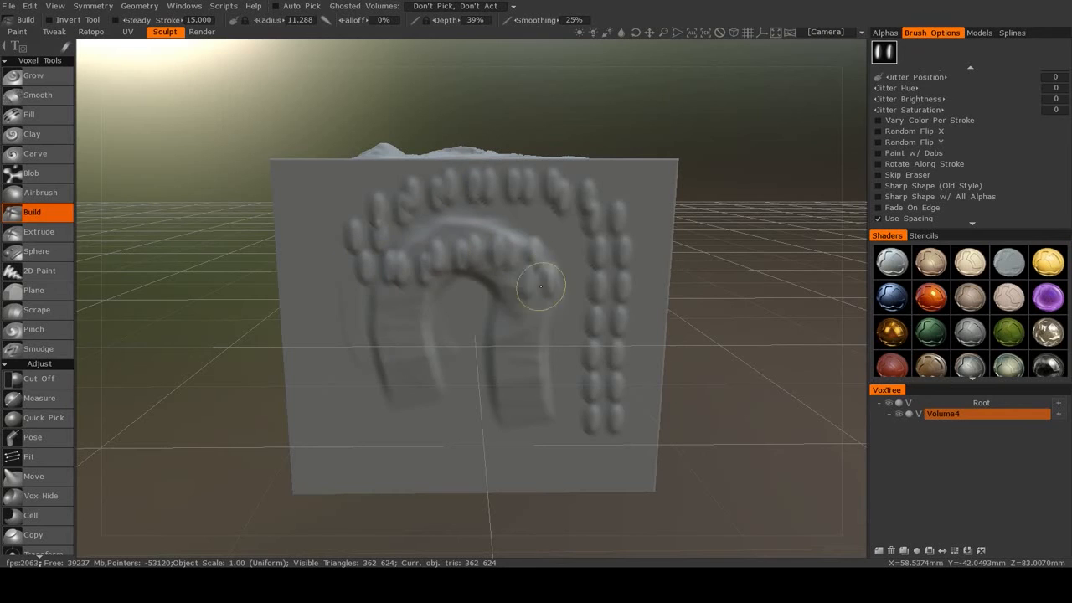
drag(540, 287, 594, 209)
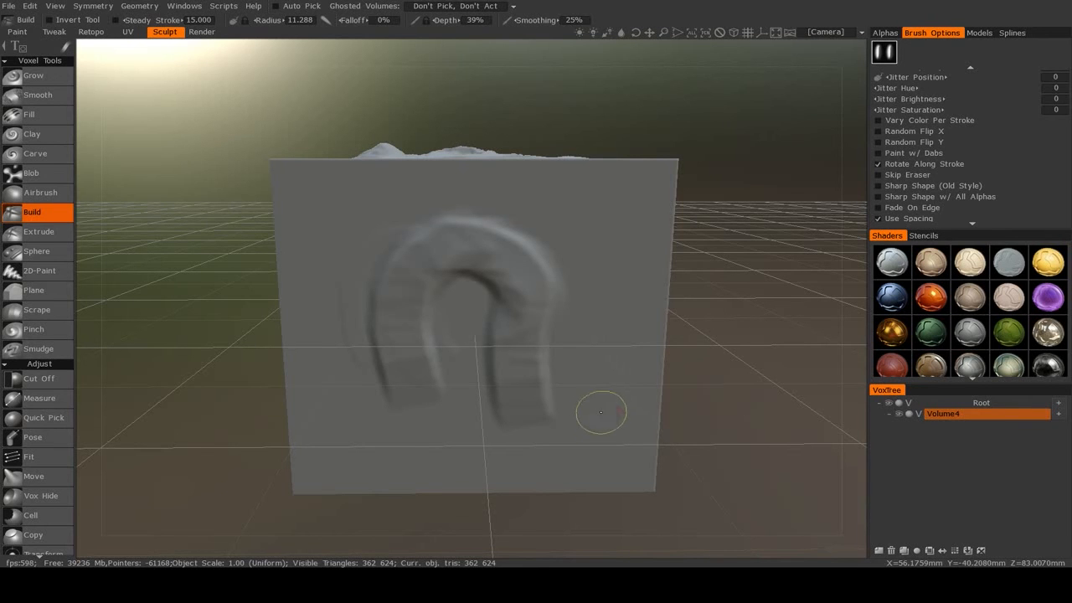
drag(600, 411, 352, 441)
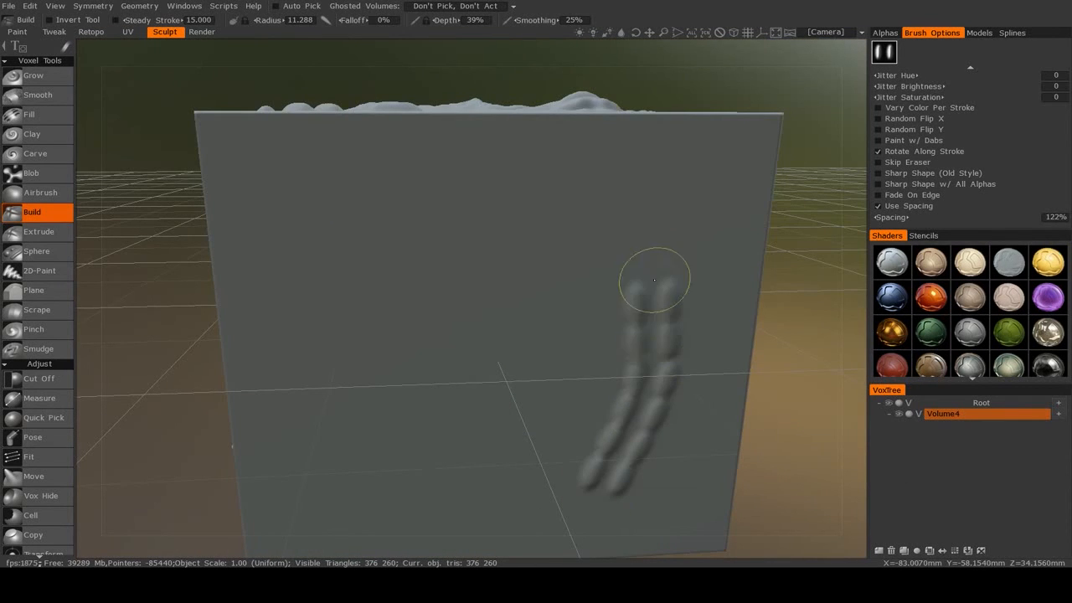
Extend a widely spaced stitch row across the blank face and bring up the Alphas list.
drag(653, 277, 394, 209)
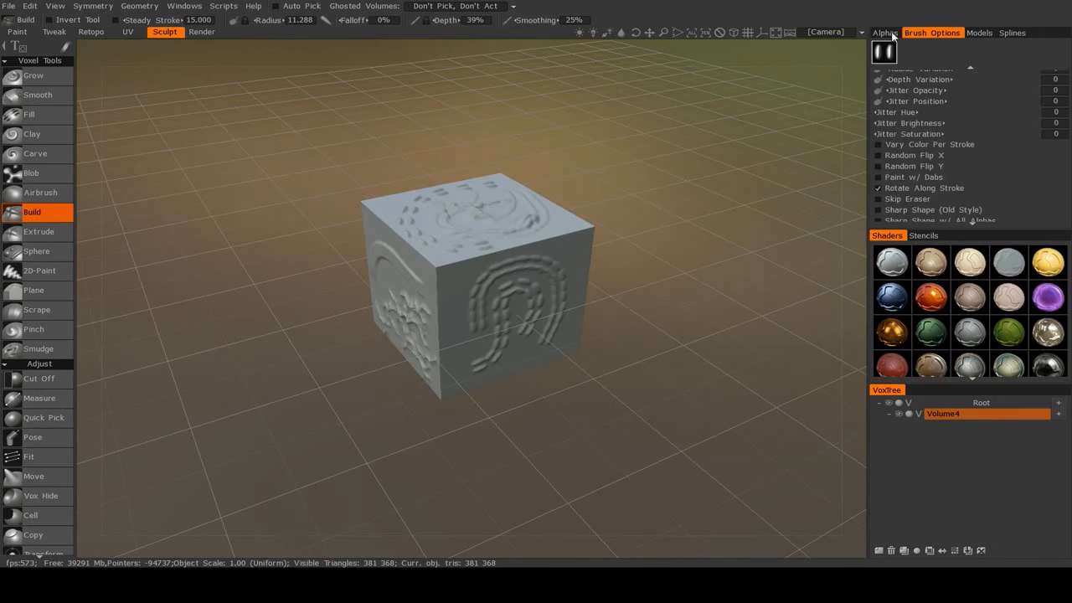
click(884, 32)
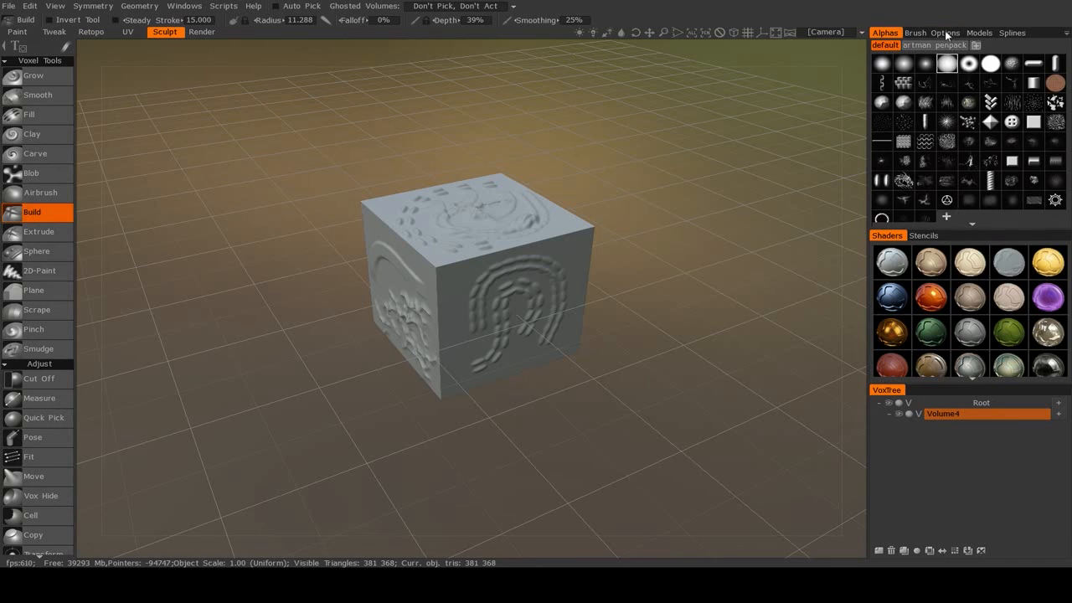
Switch the brush to the soft round alpha and orbit to inspect the stitched faces.
click(932, 32)
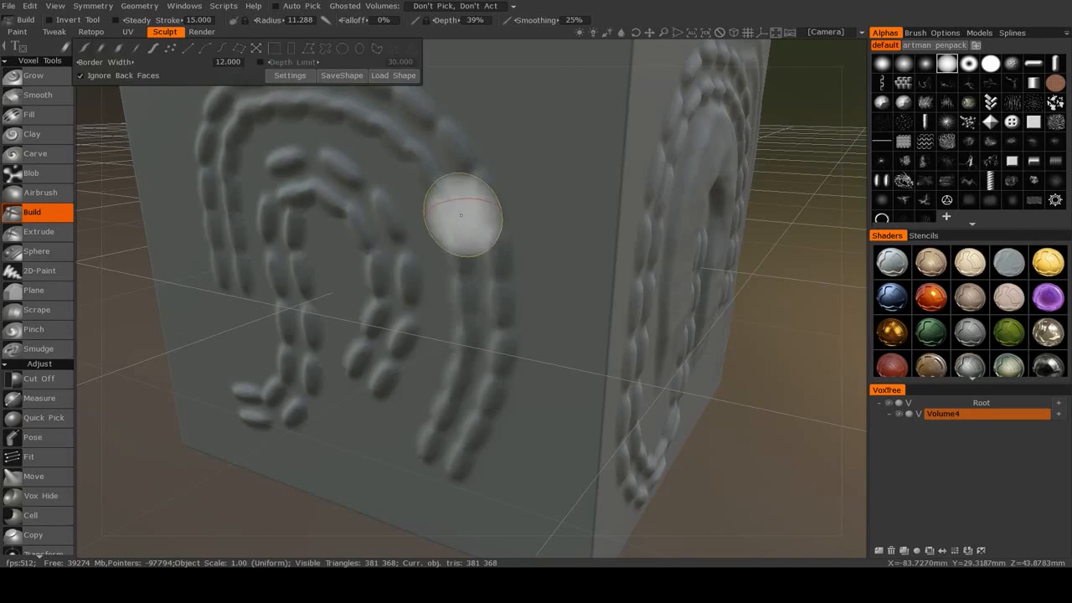
drag(460, 214, 320, 359)
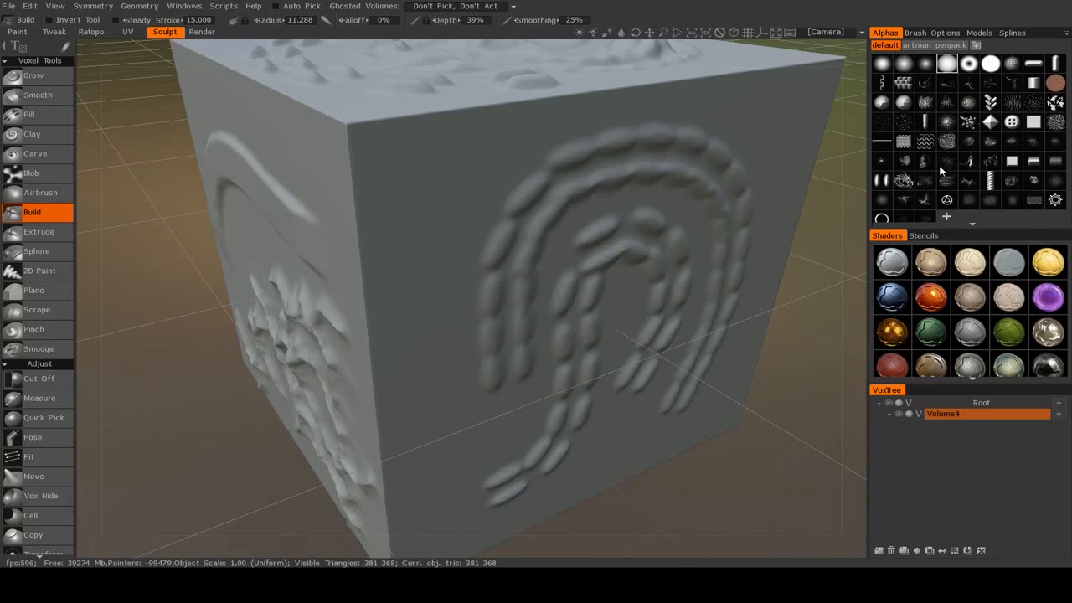
mouse_move(988, 171)
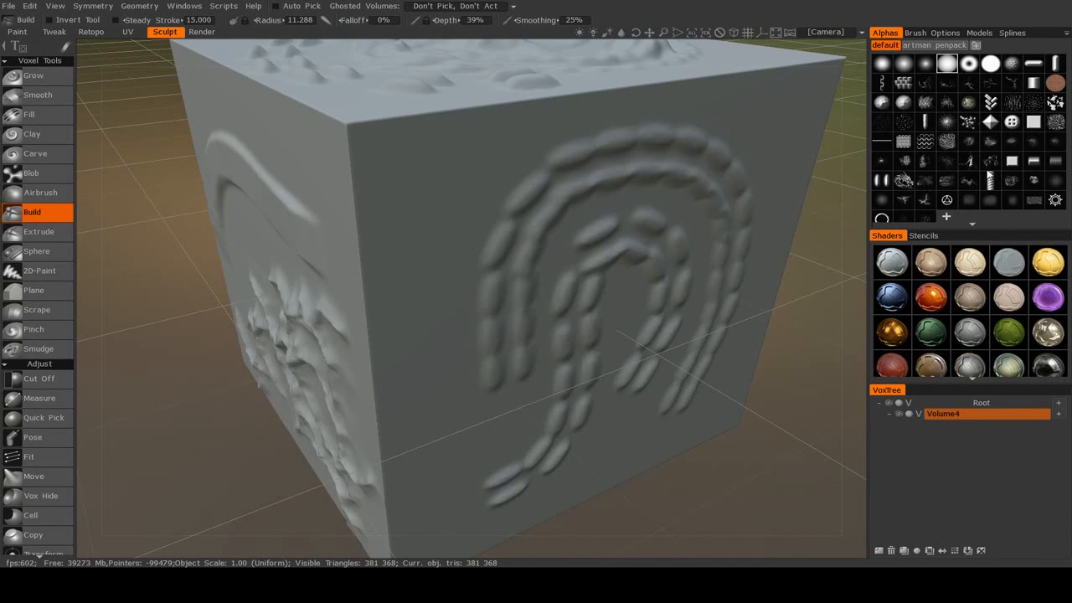